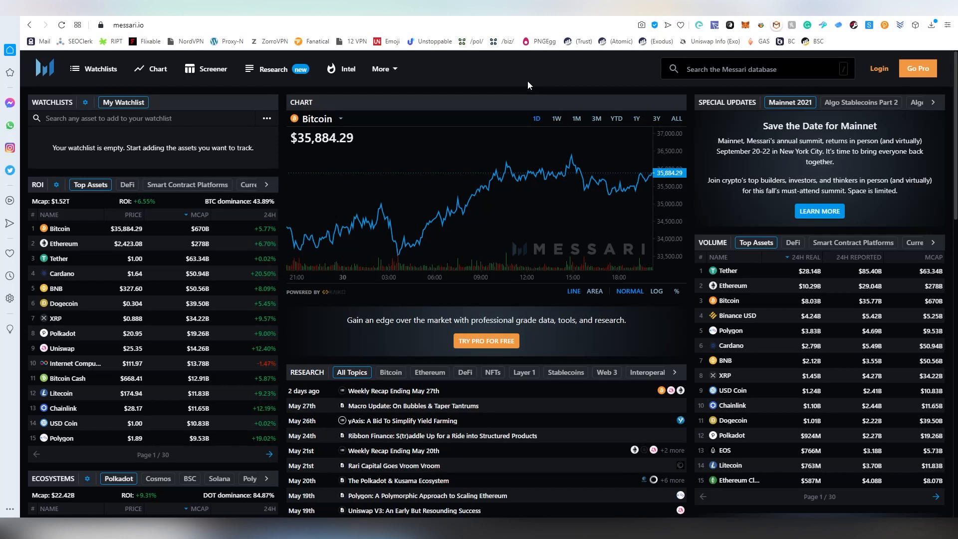
pyautogui.moveTo(528, 127)
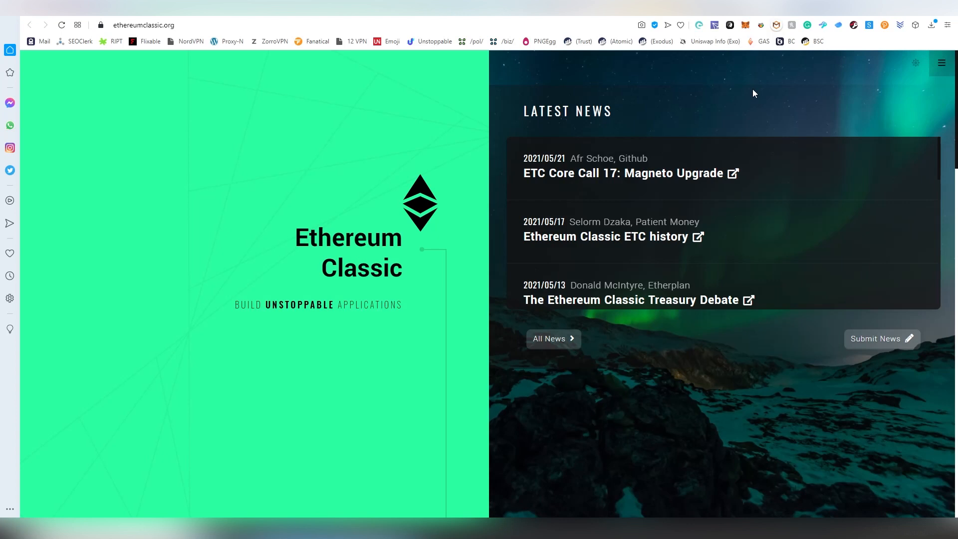
pyautogui.moveTo(487, 405)
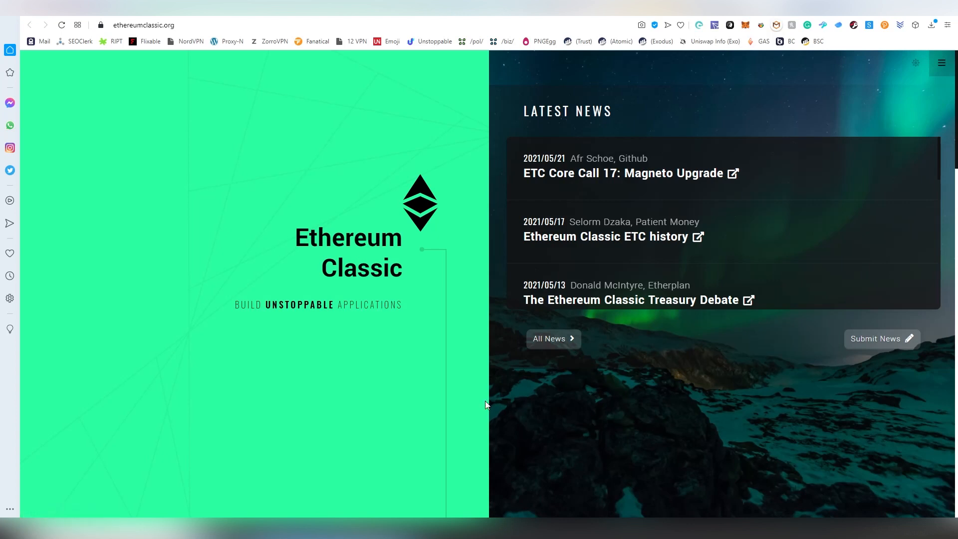
pyautogui.moveTo(548, 338)
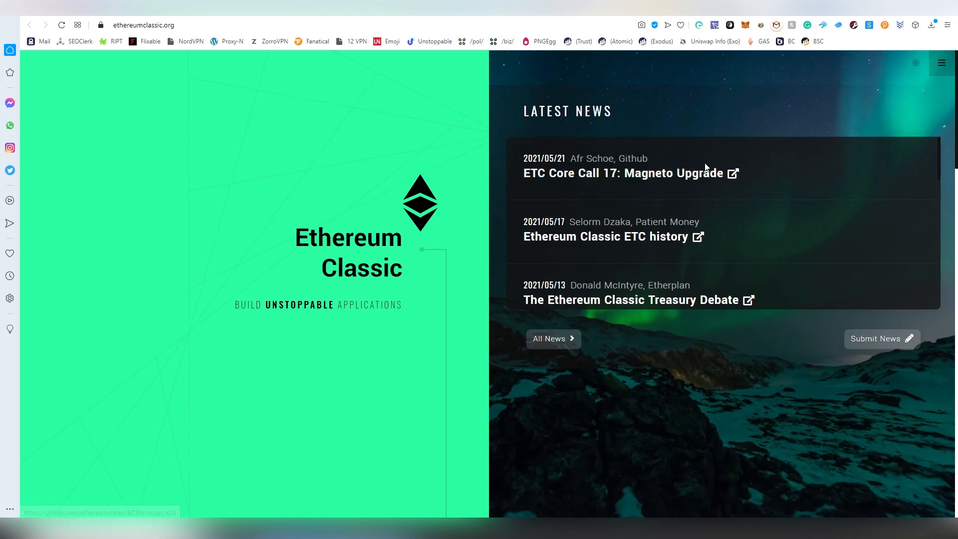
pyautogui.moveTo(691, 197)
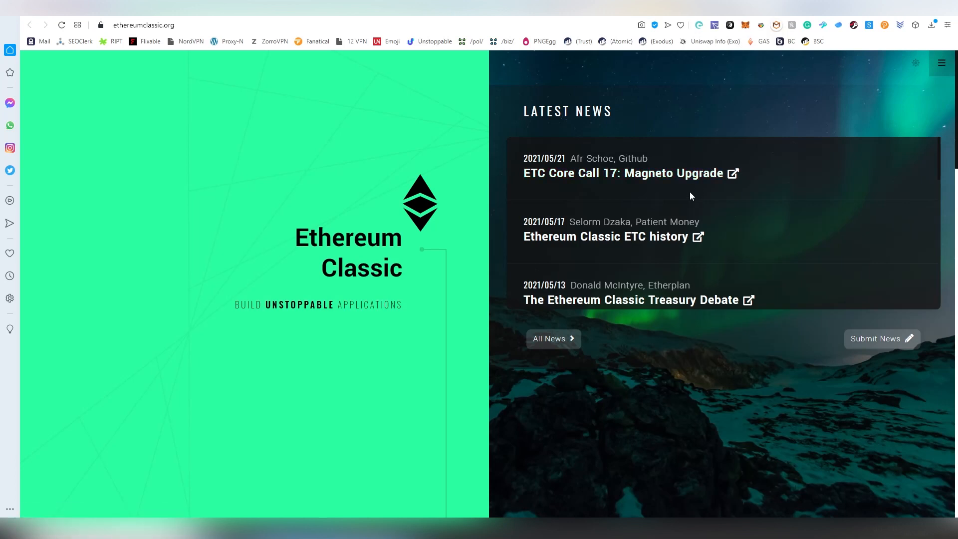
# - Open All News from the Latest News panel and browse the full Ethereum Classic news listing
pyautogui.scroll(-3)
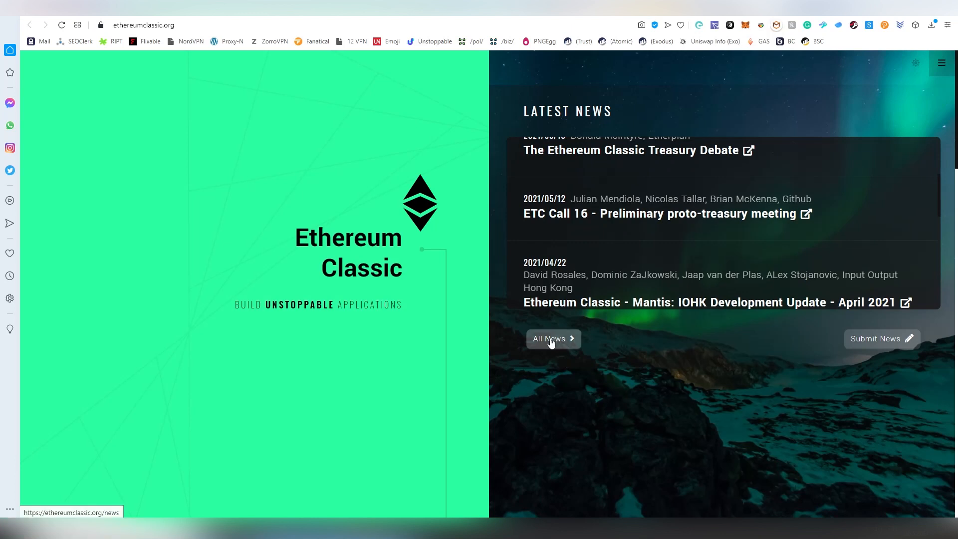
pyautogui.click(549, 338)
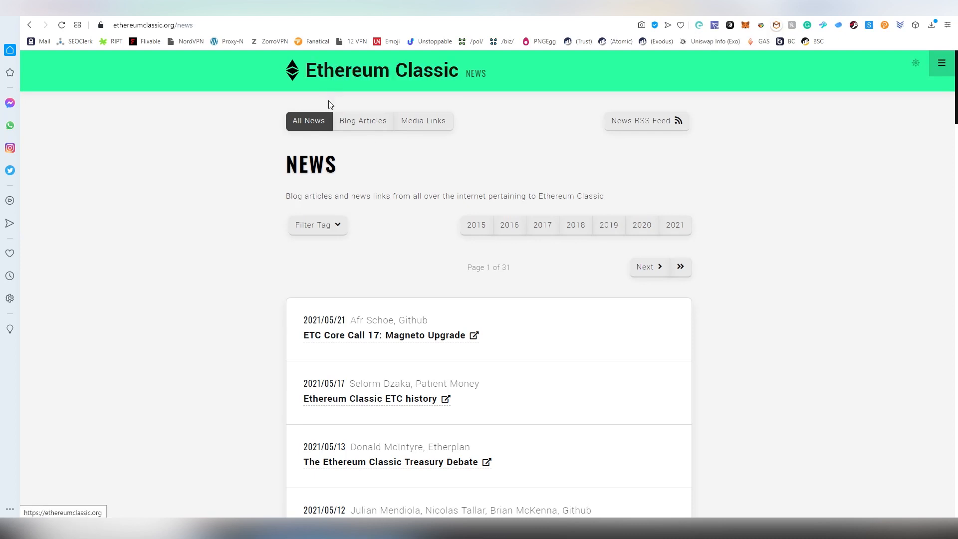
pyautogui.moveTo(608, 173)
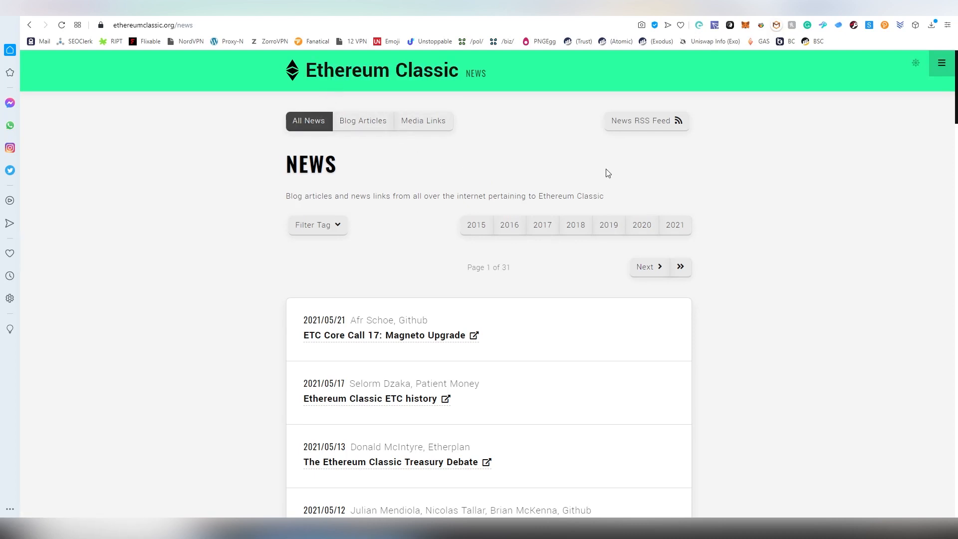
pyautogui.moveTo(614, 172)
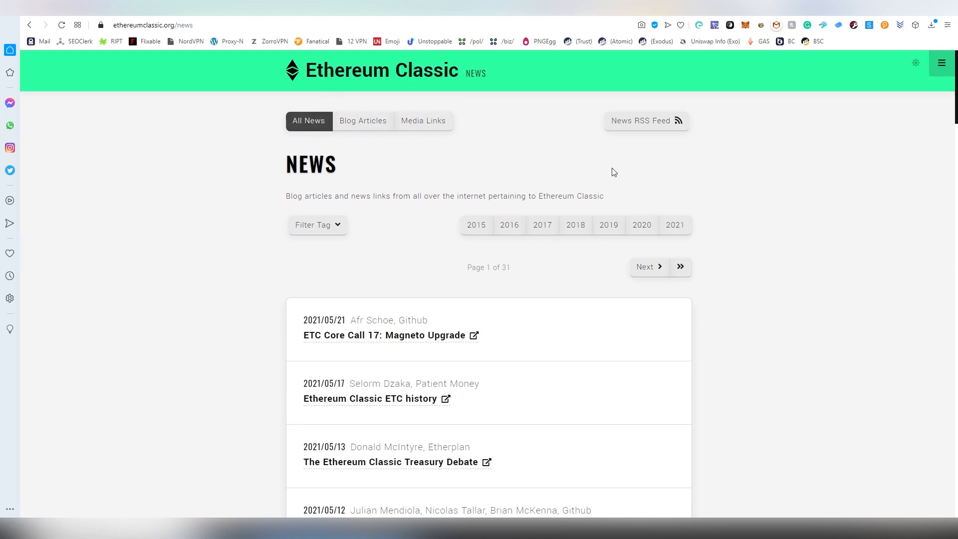
pyautogui.scroll(-3)
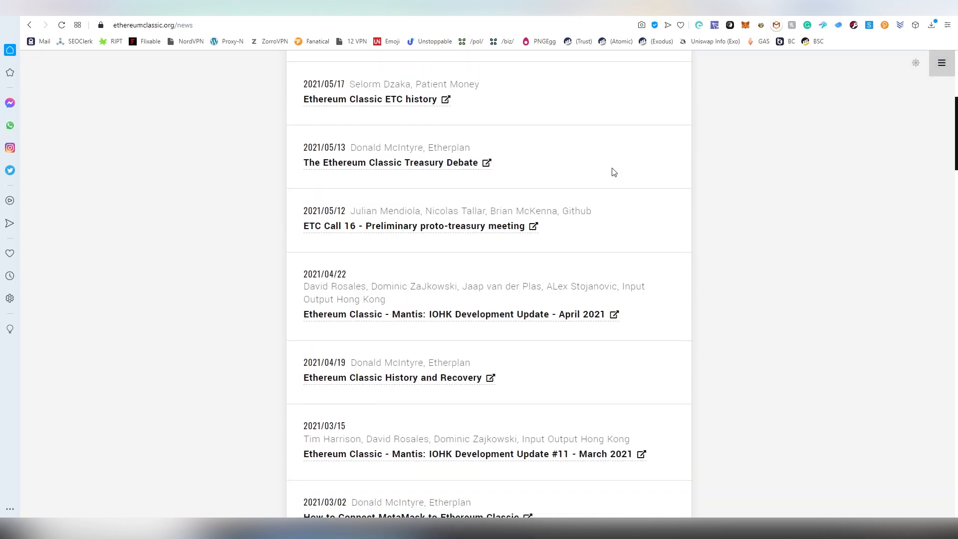
pyautogui.moveTo(619, 170)
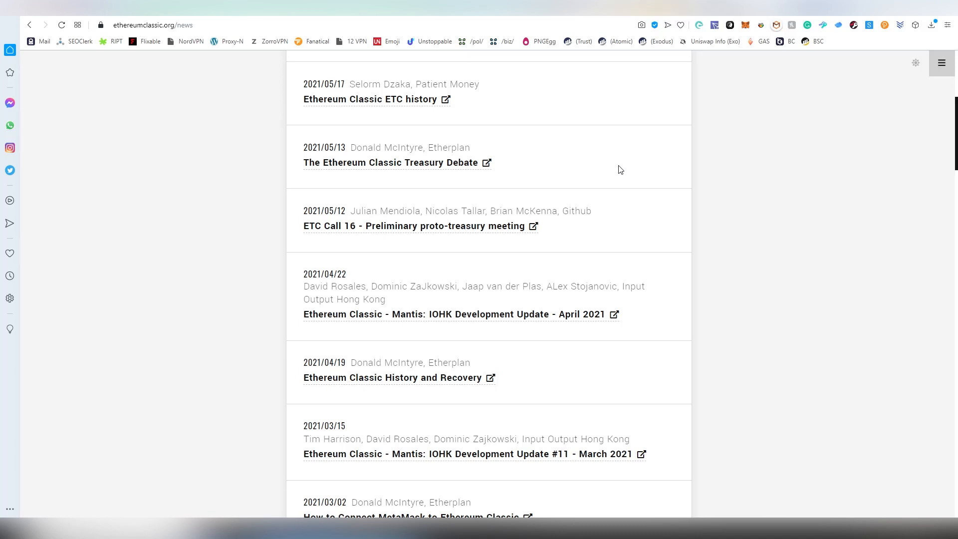
pyautogui.moveTo(742, 158)
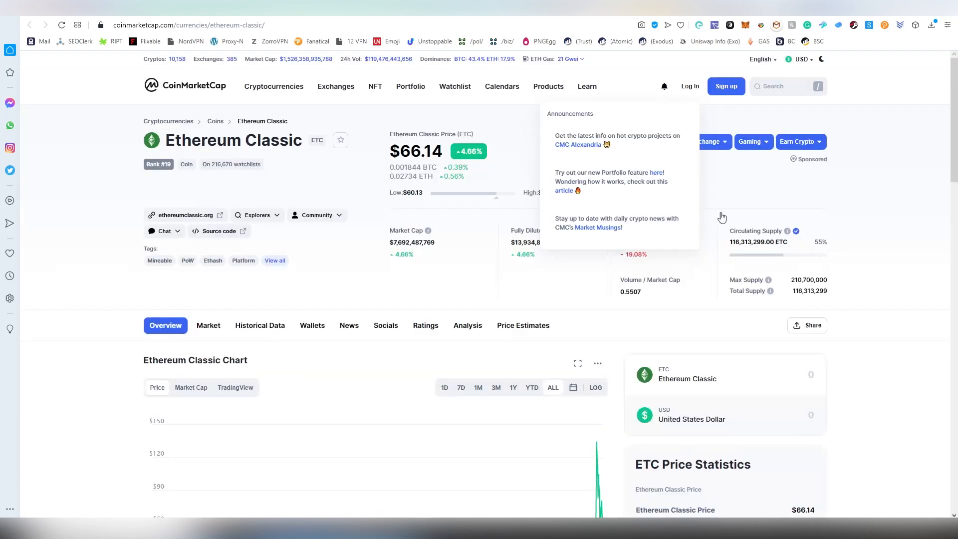
# - Switch the Ethereum Classic price chart to the 1M range, then to the 1Y range
pyautogui.scroll(-3)
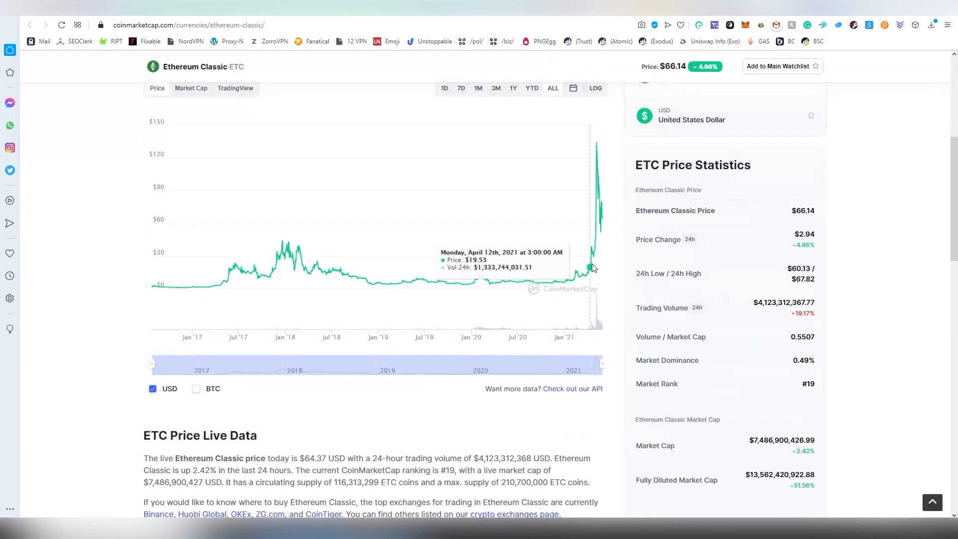
pyautogui.moveTo(533, 288)
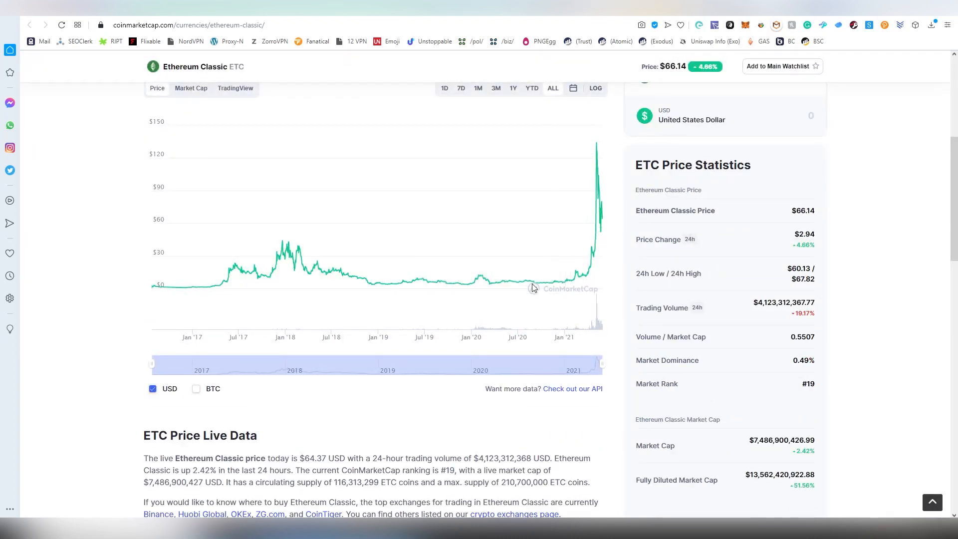
pyautogui.moveTo(589, 269)
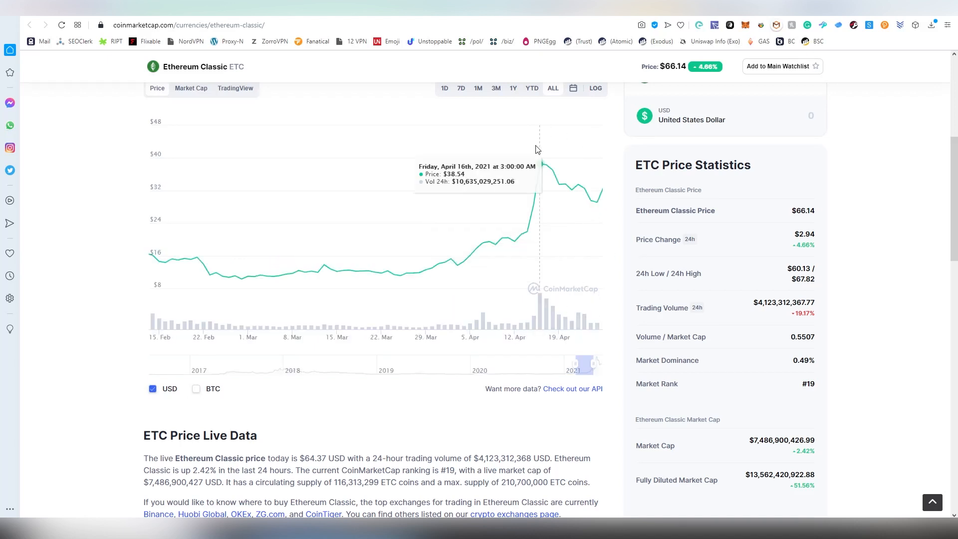
pyautogui.moveTo(543, 177)
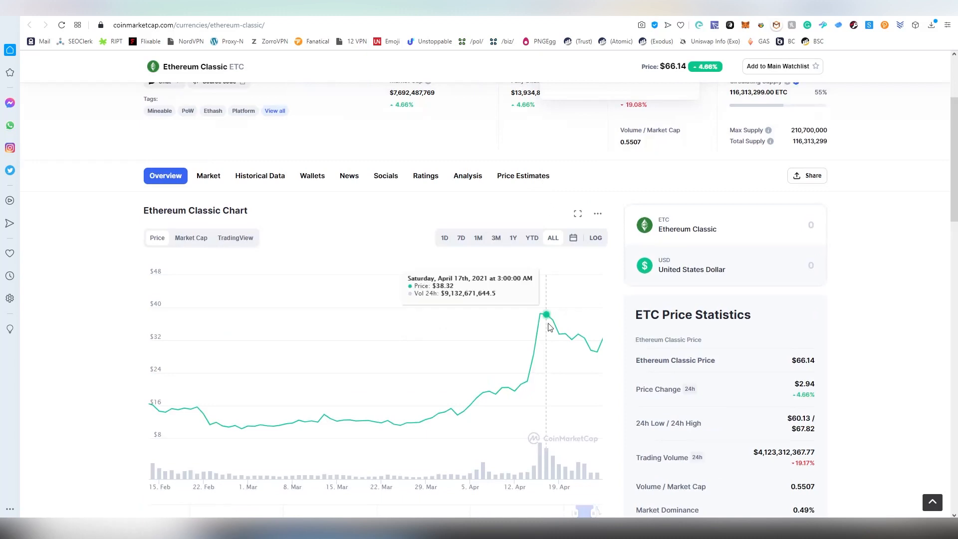
pyautogui.moveTo(540, 330)
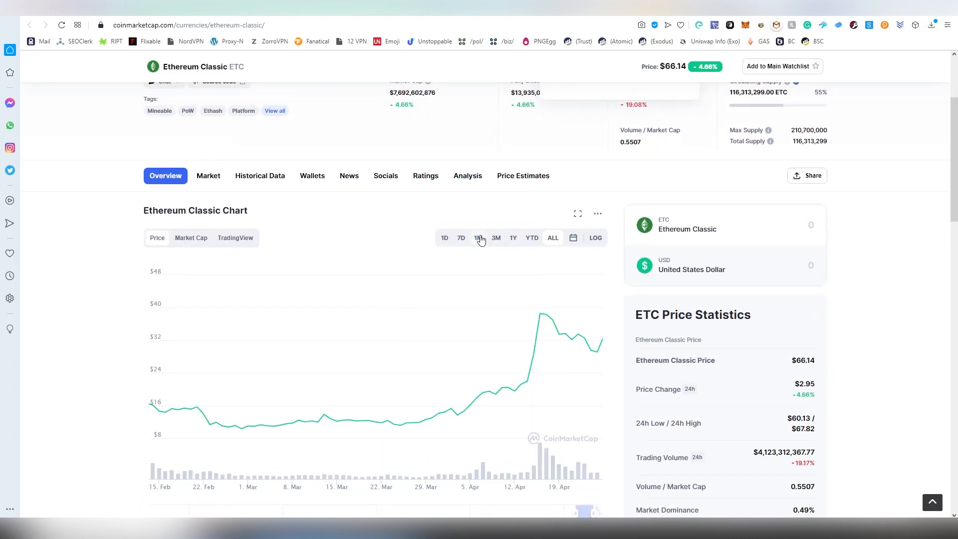
pyautogui.click(478, 238)
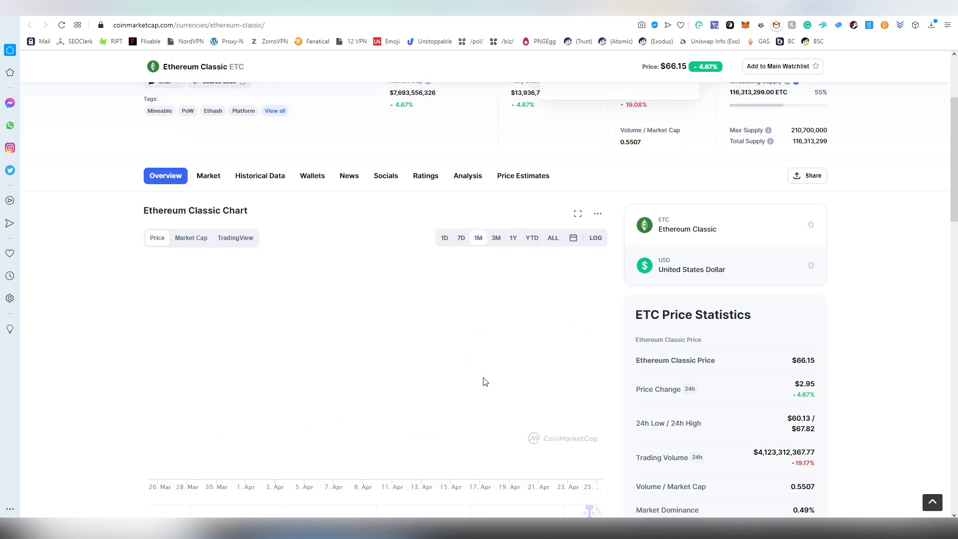
pyautogui.moveTo(502, 249)
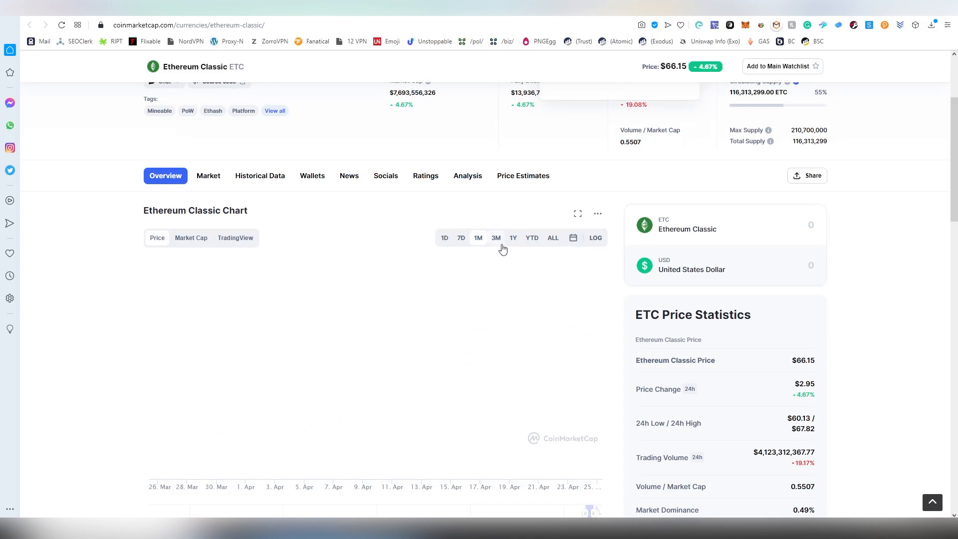
pyautogui.click(513, 237)
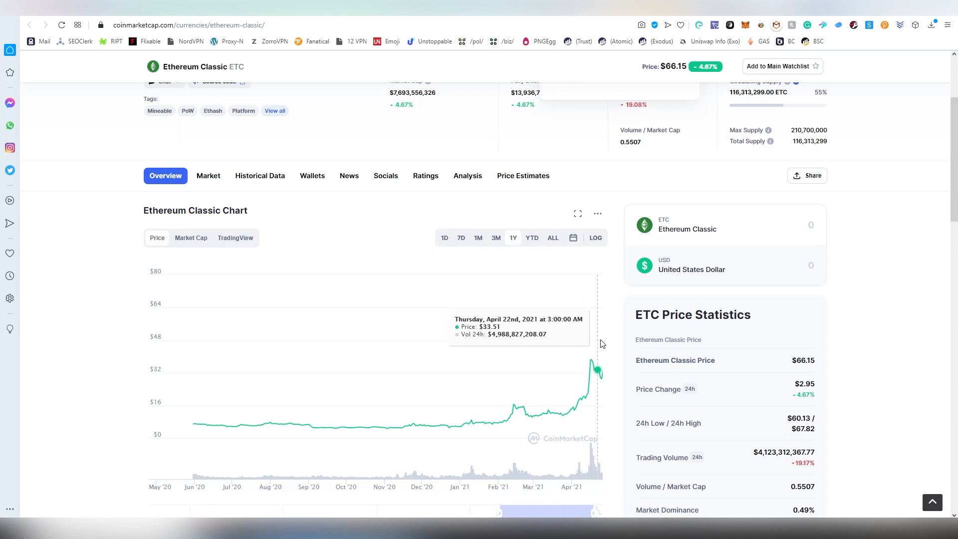
pyautogui.moveTo(590, 359)
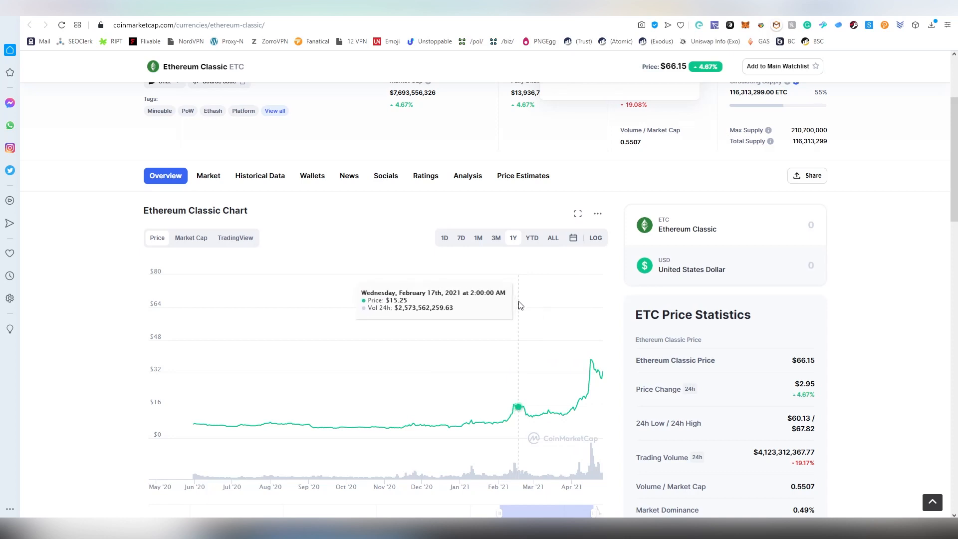
pyautogui.moveTo(530, 322)
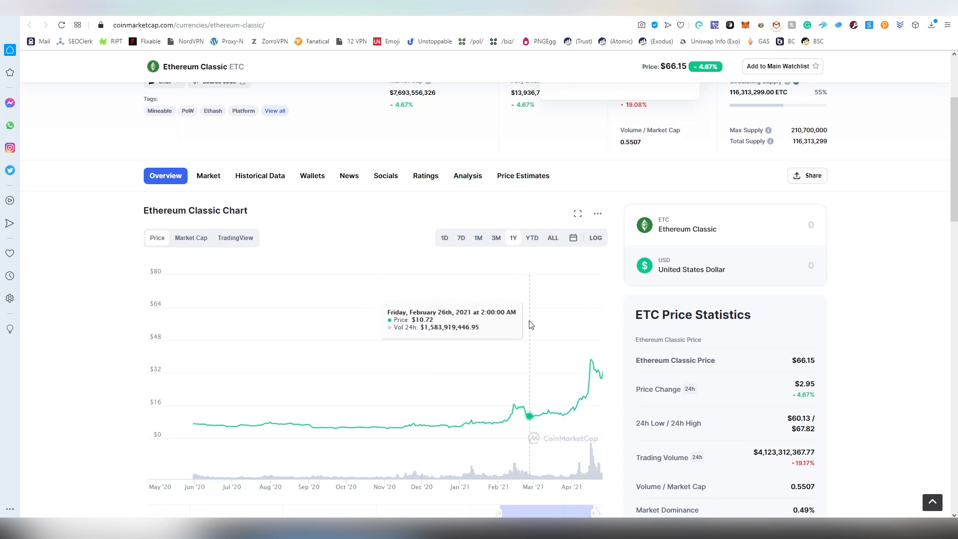
pyautogui.moveTo(581, 358)
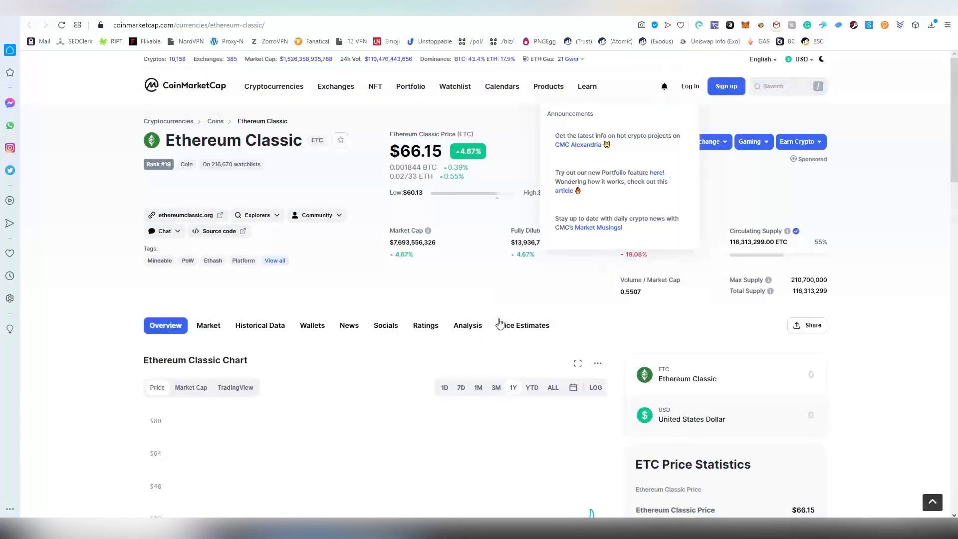
pyautogui.scroll(-3)
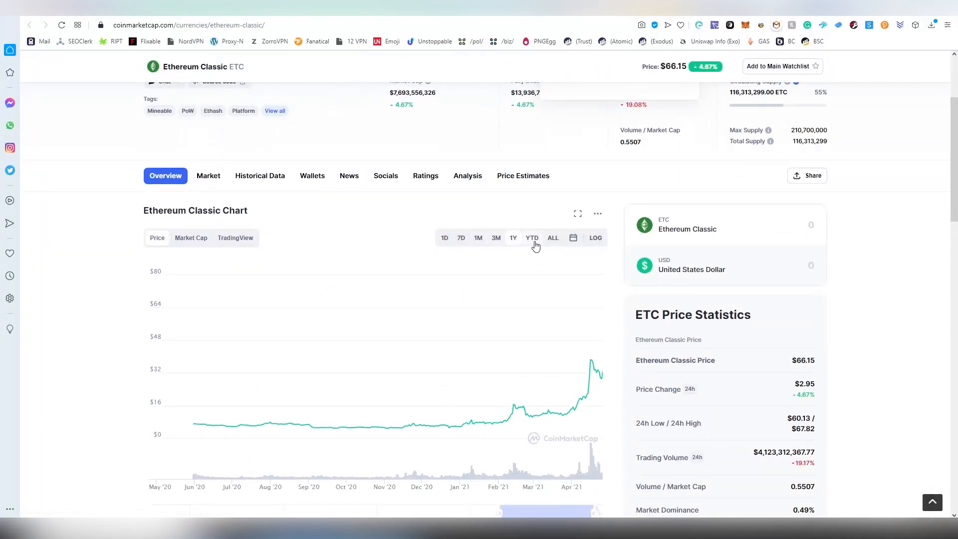
# - Switch the Ethereum Classic price chart to the YTD range
pyautogui.click(531, 238)
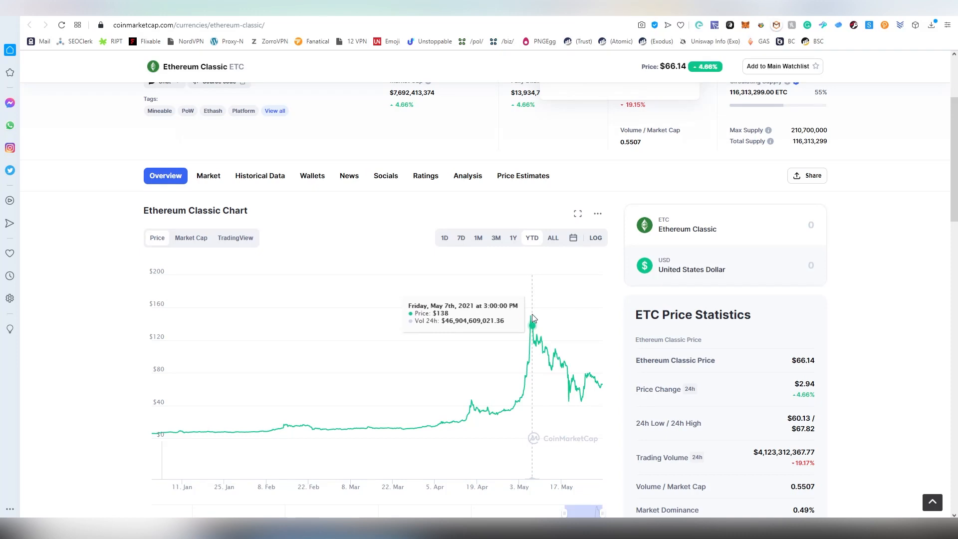
pyautogui.moveTo(549, 423)
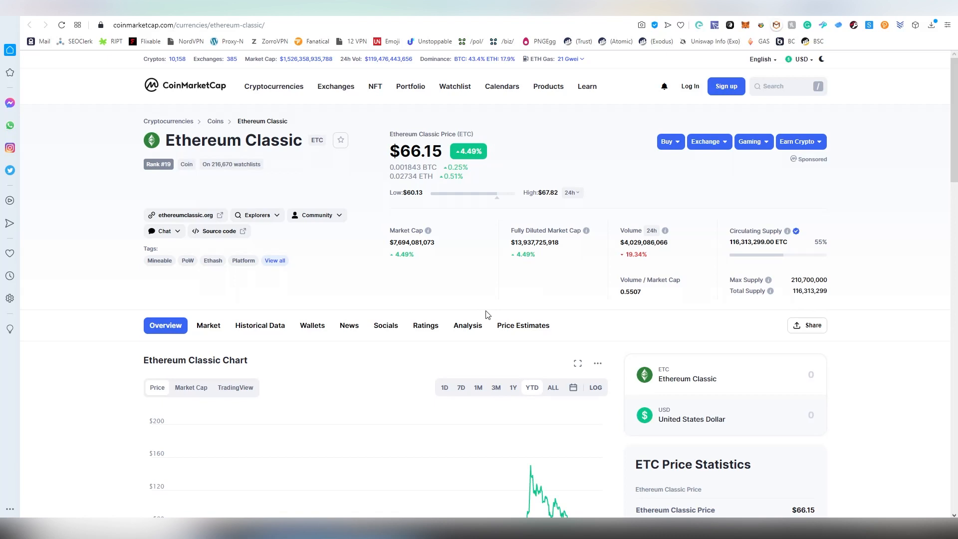
pyautogui.moveTo(702, 309)
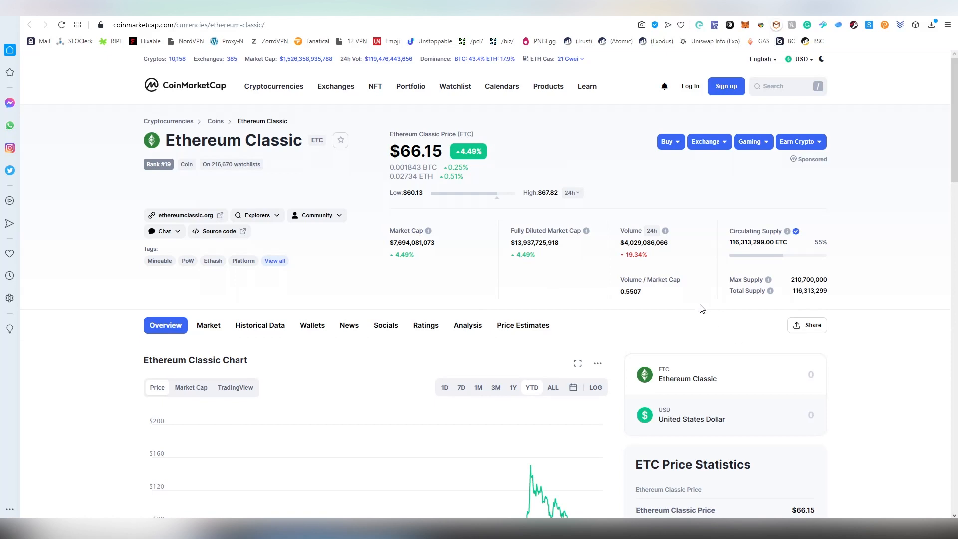
pyautogui.scroll(-3)
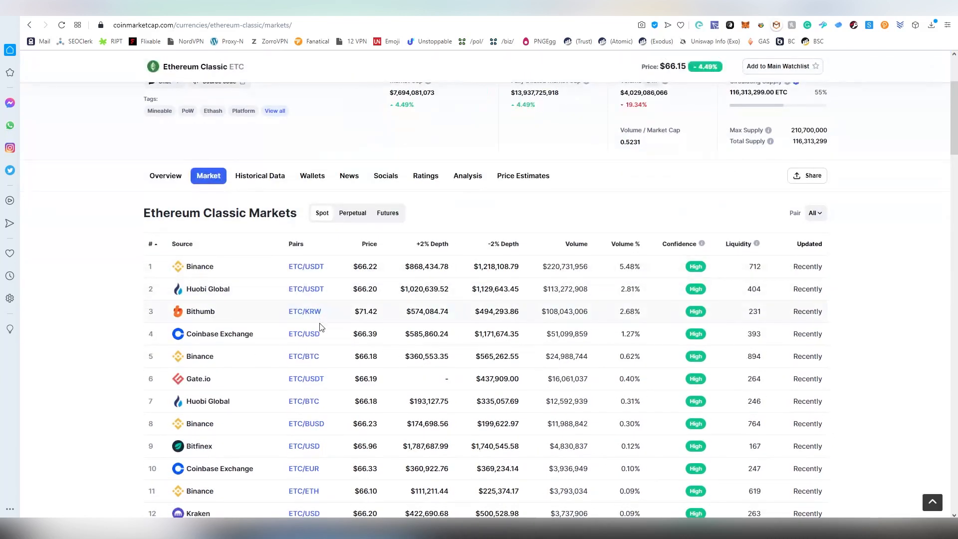
pyautogui.scroll(-3)
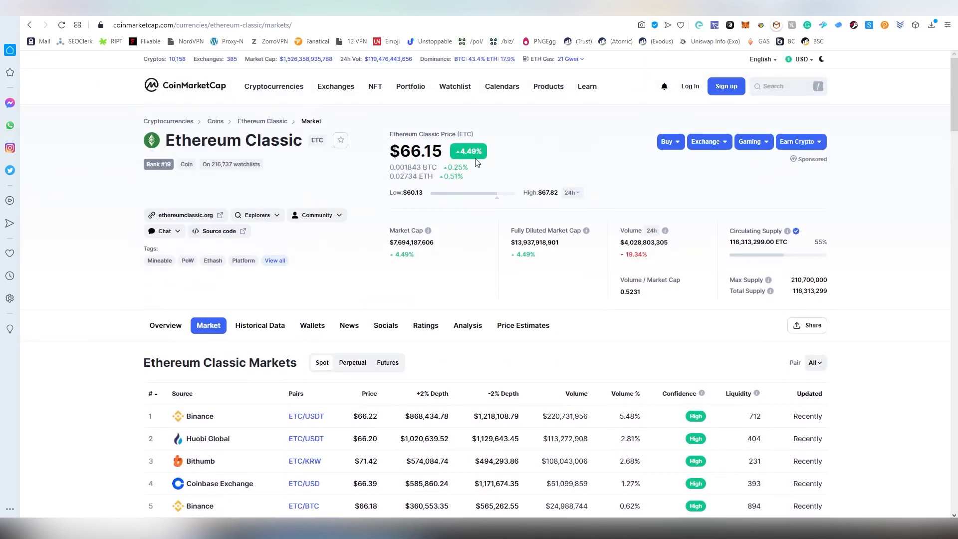
pyautogui.moveTo(494, 152)
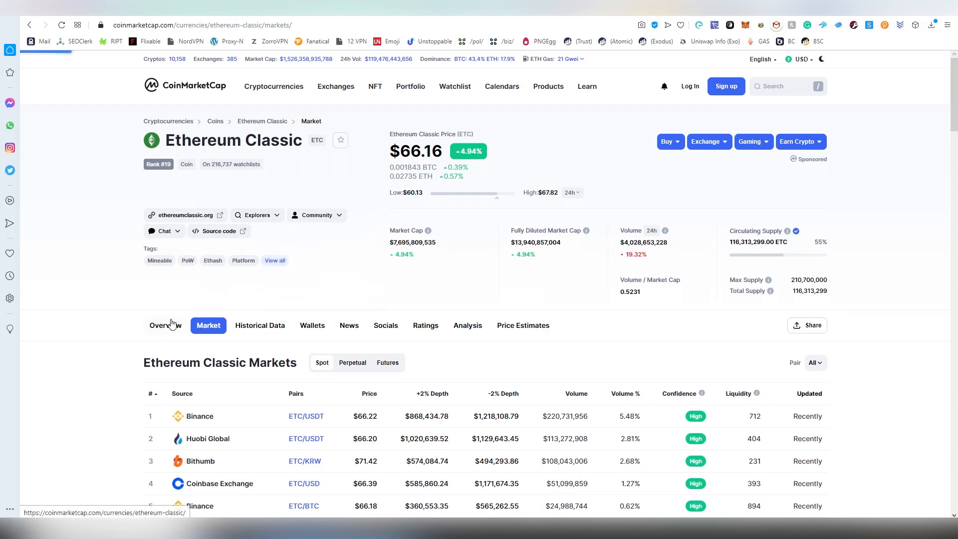
pyautogui.click(164, 325)
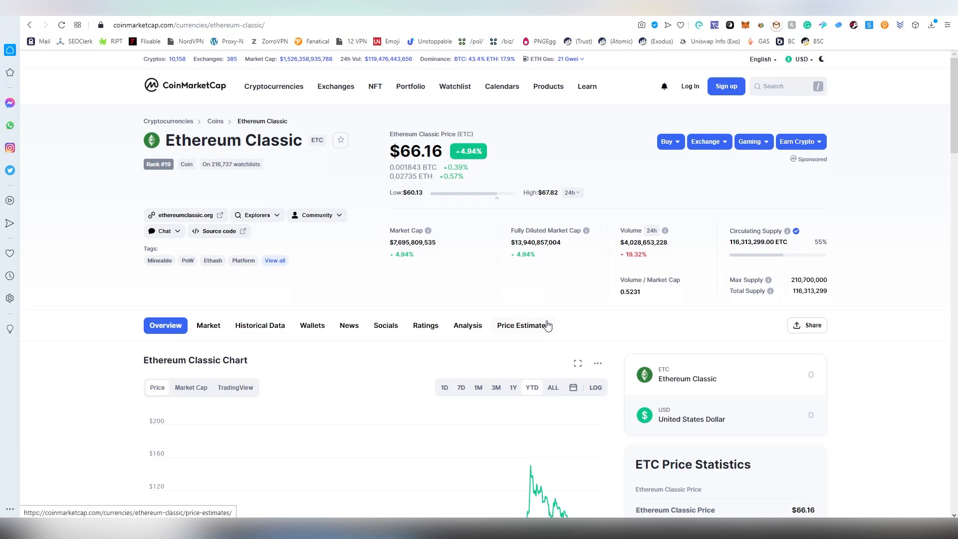
pyautogui.moveTo(550, 151)
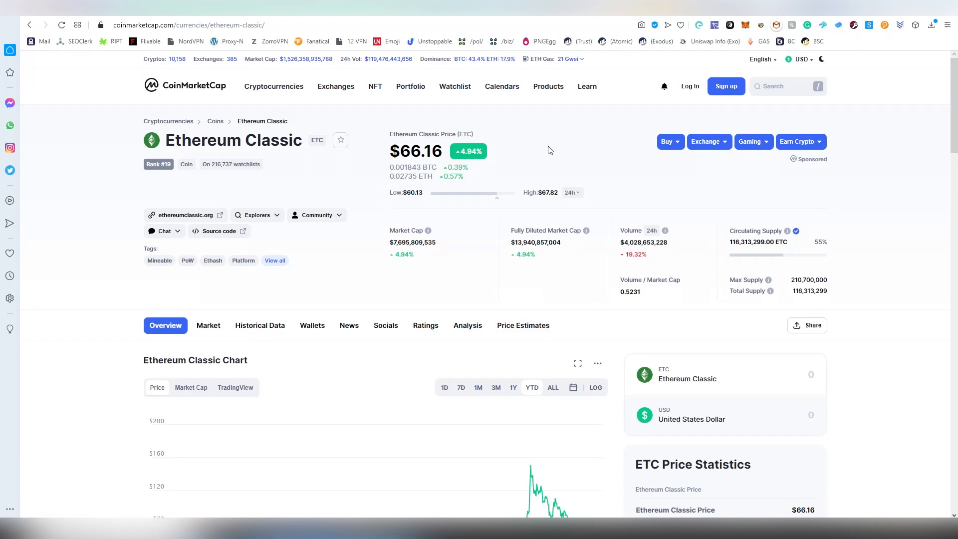
pyautogui.moveTo(682, 104)
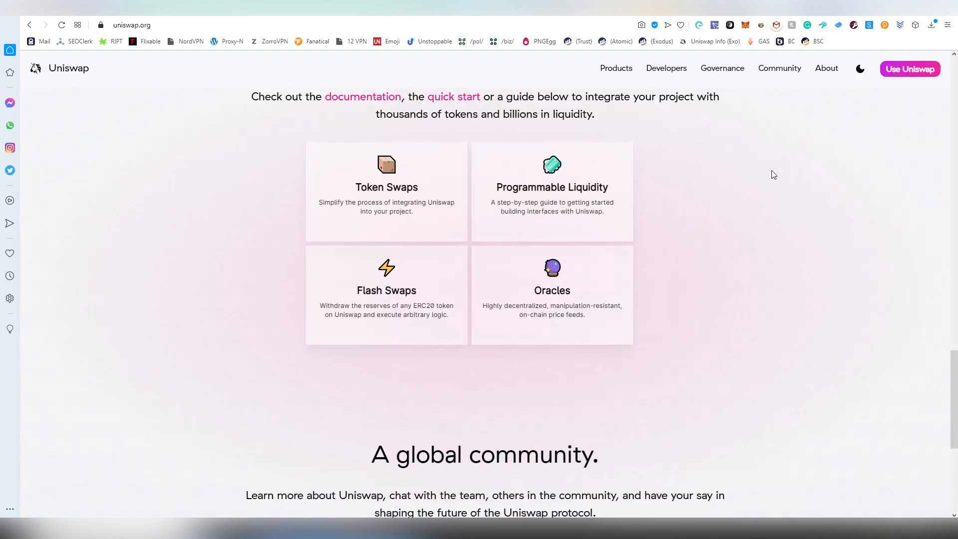
pyautogui.moveTo(764, 163)
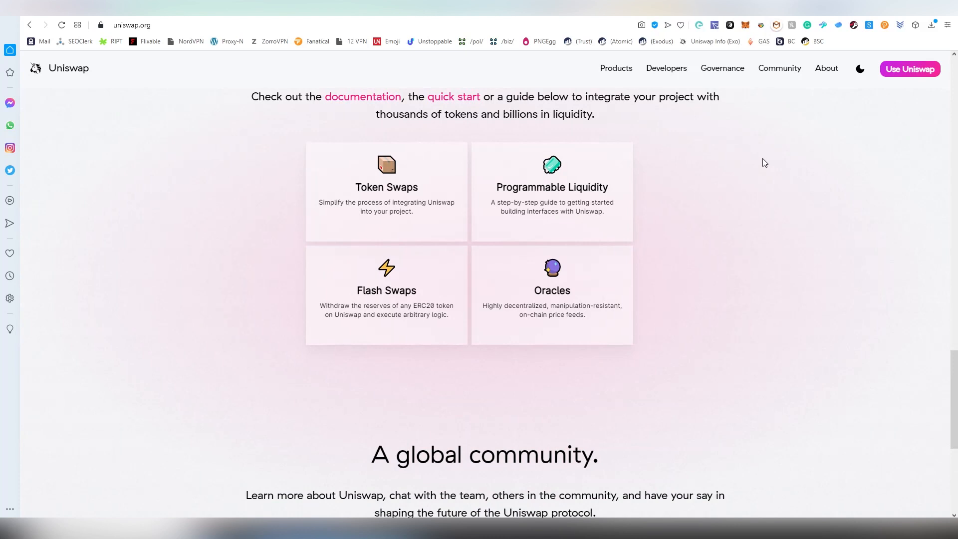
pyautogui.moveTo(778, 163)
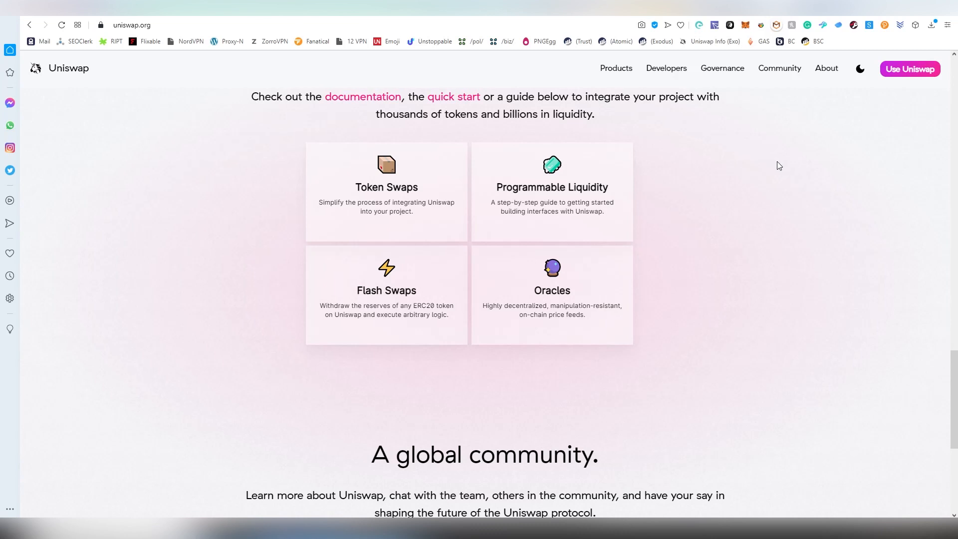
pyautogui.scroll(-3)
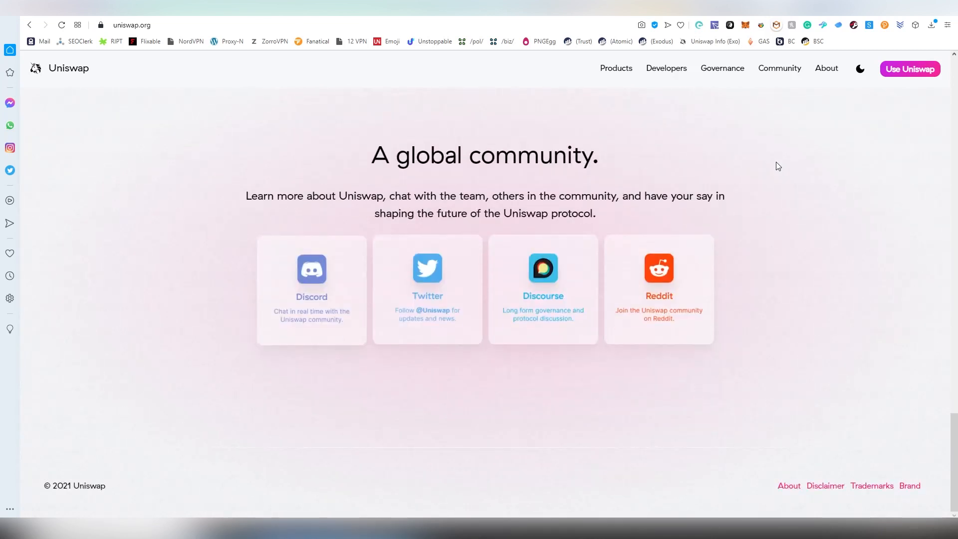
pyautogui.moveTo(765, 197)
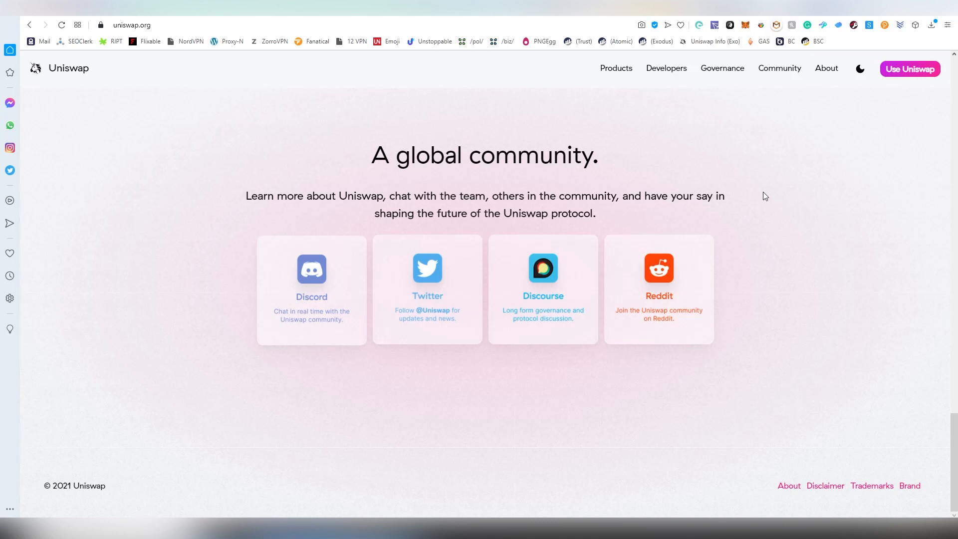
pyautogui.moveTo(213, 346)
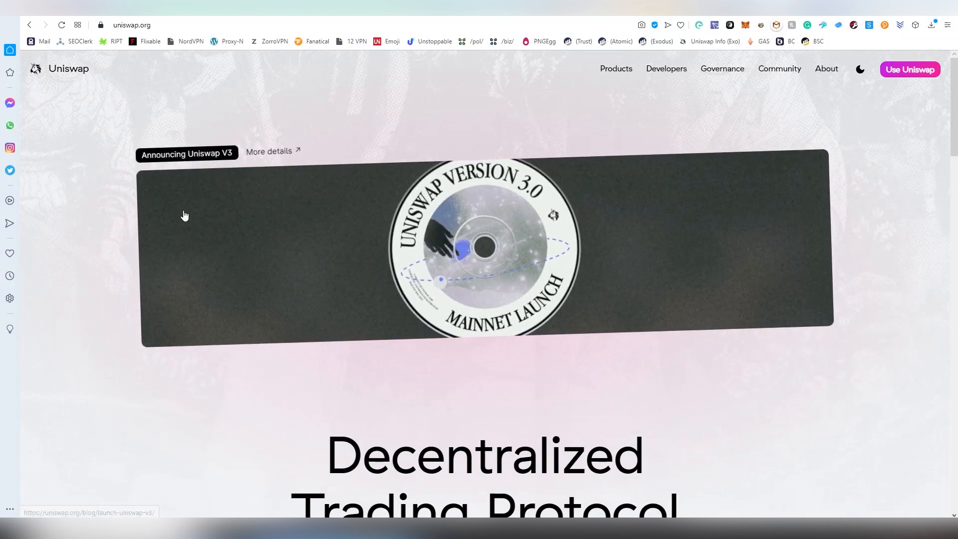
# - Open the Uniswap V3 Mainnet Launch! post from the homepage banner and read through it
pyautogui.click(273, 151)
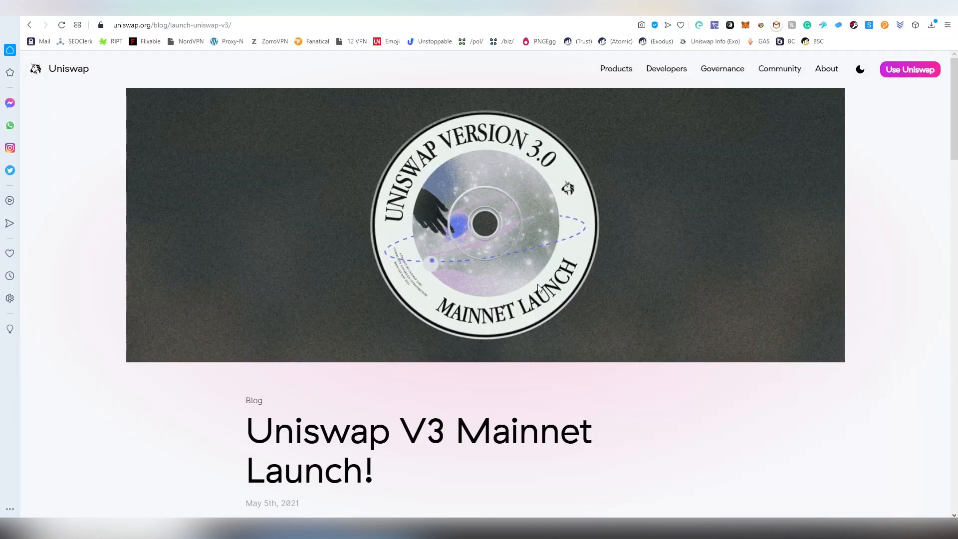
pyautogui.scroll(-3)
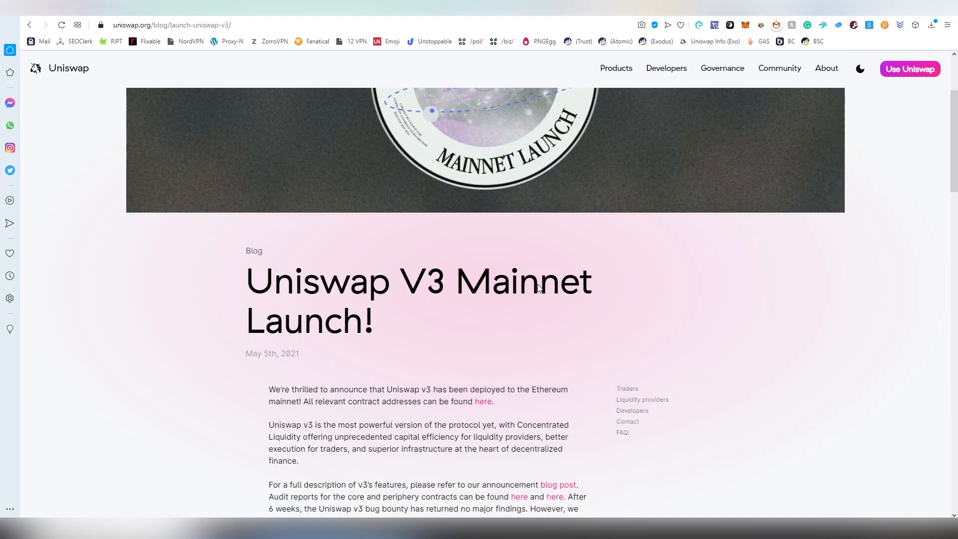
pyautogui.scroll(-3)
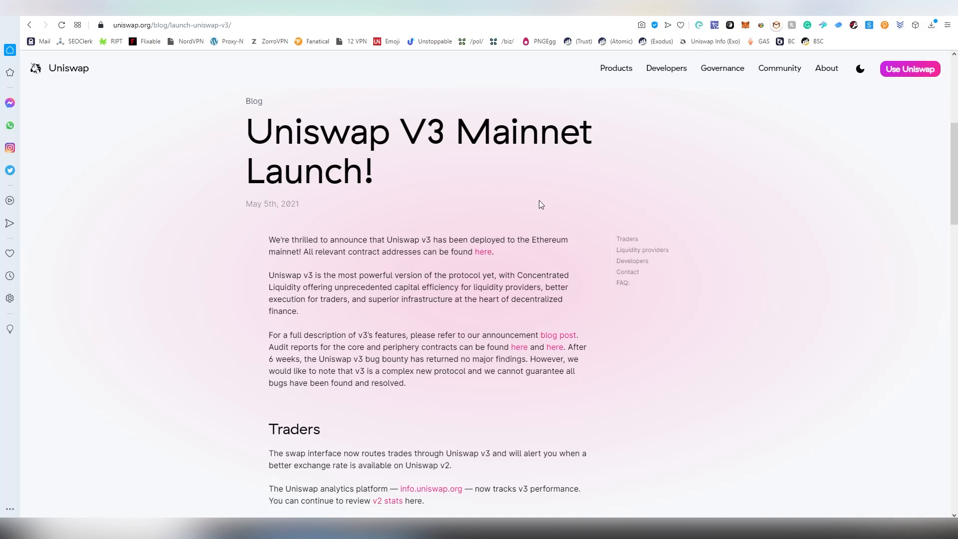
pyautogui.moveTo(544, 274)
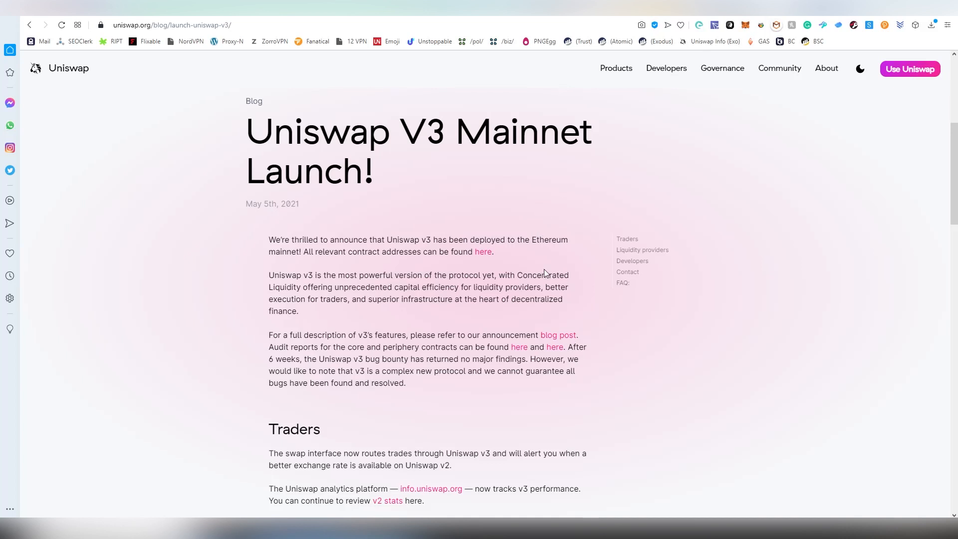
pyautogui.scroll(-3)
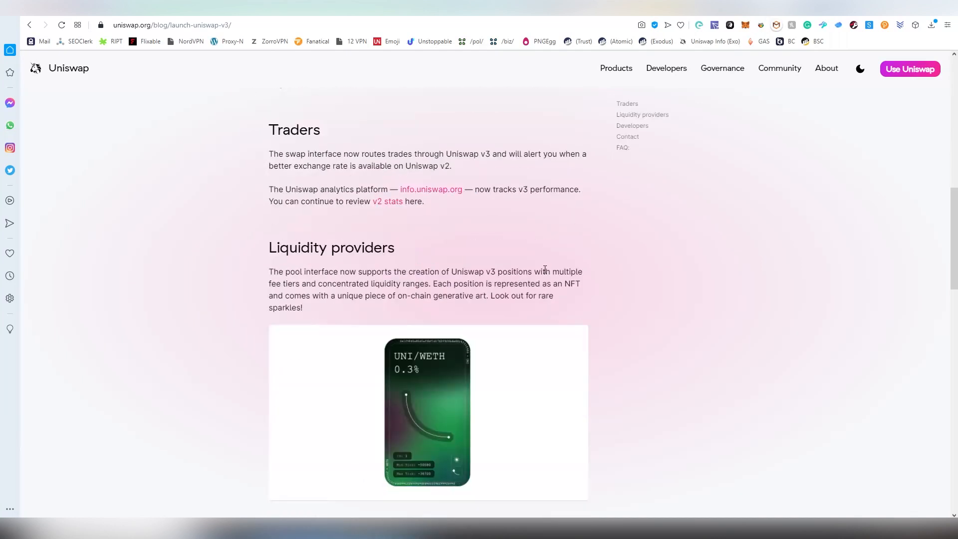
pyautogui.scroll(-3)
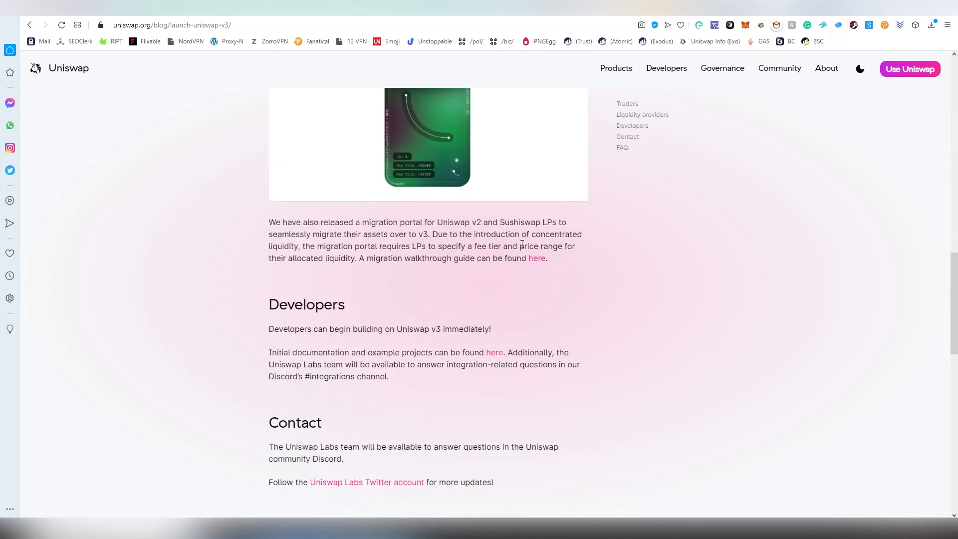
pyautogui.scroll(-3)
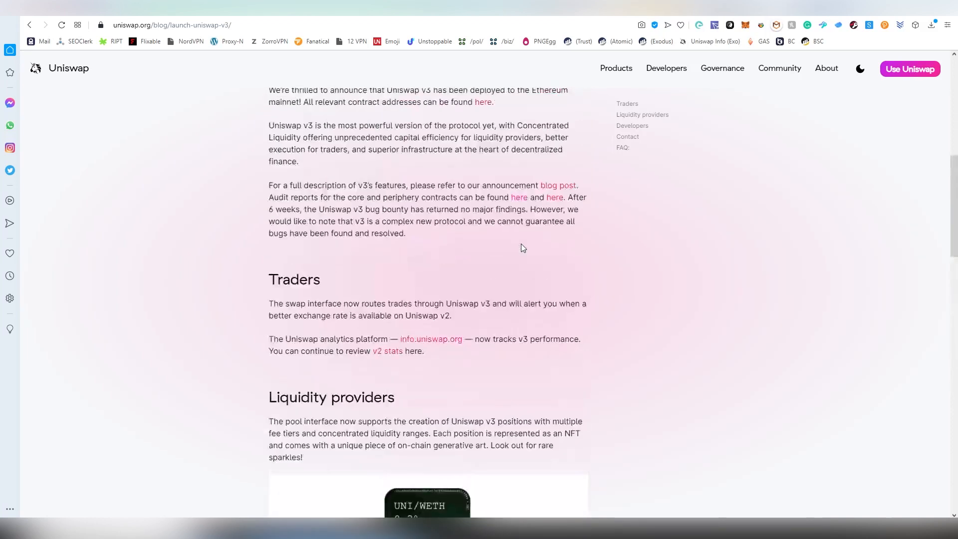
pyautogui.scroll(3)
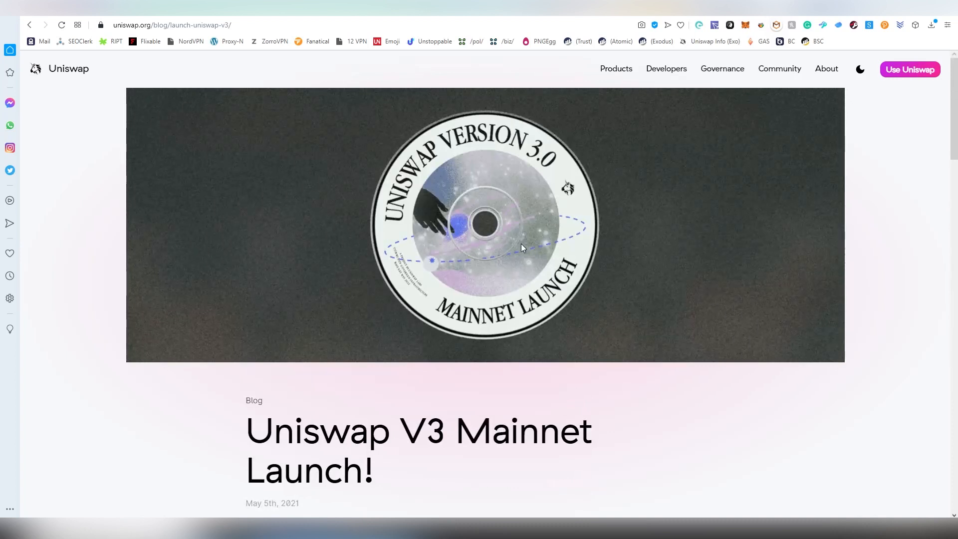
pyautogui.moveTo(316, 270)
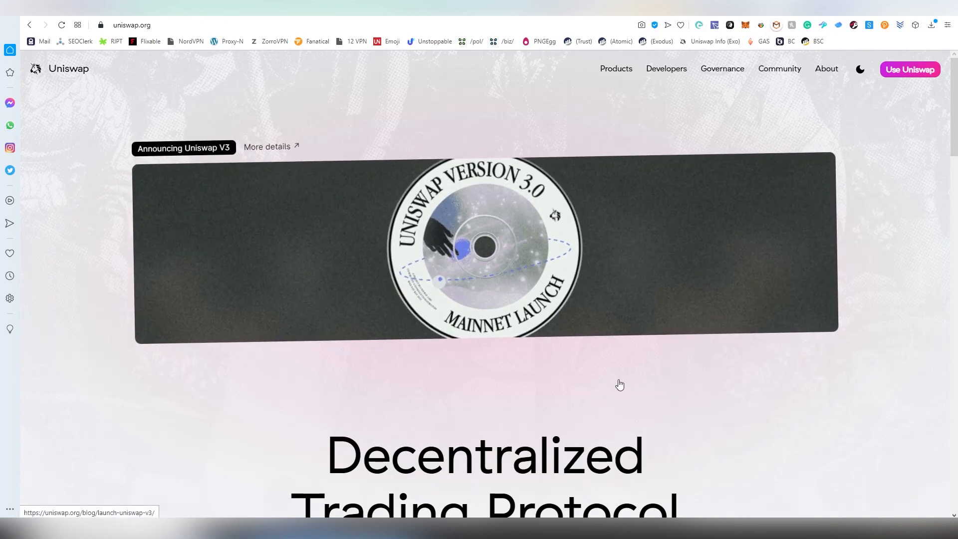
pyautogui.moveTo(603, 369)
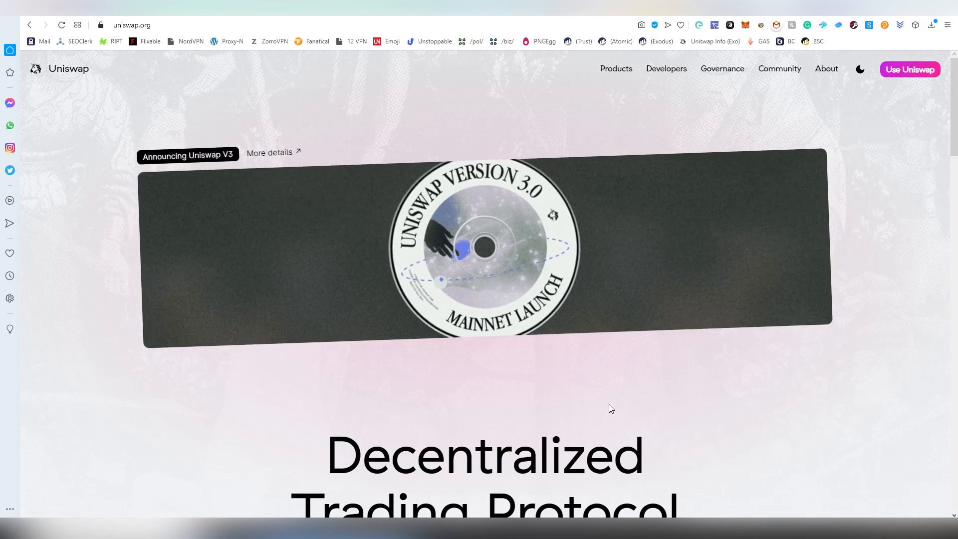
pyautogui.moveTo(720, 262)
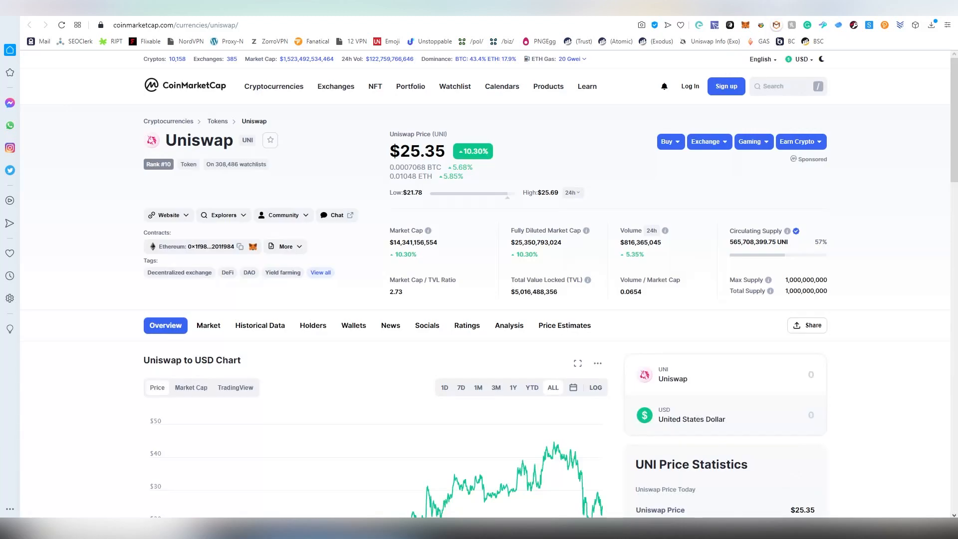
# - Scroll down to the Uniswap to USD price chart
pyautogui.scroll(-3)
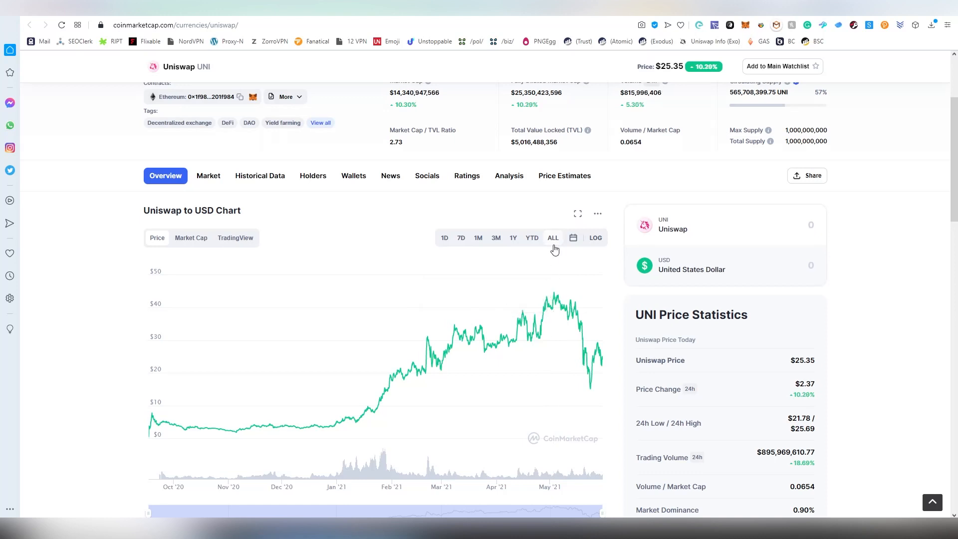
pyautogui.moveTo(548, 300)
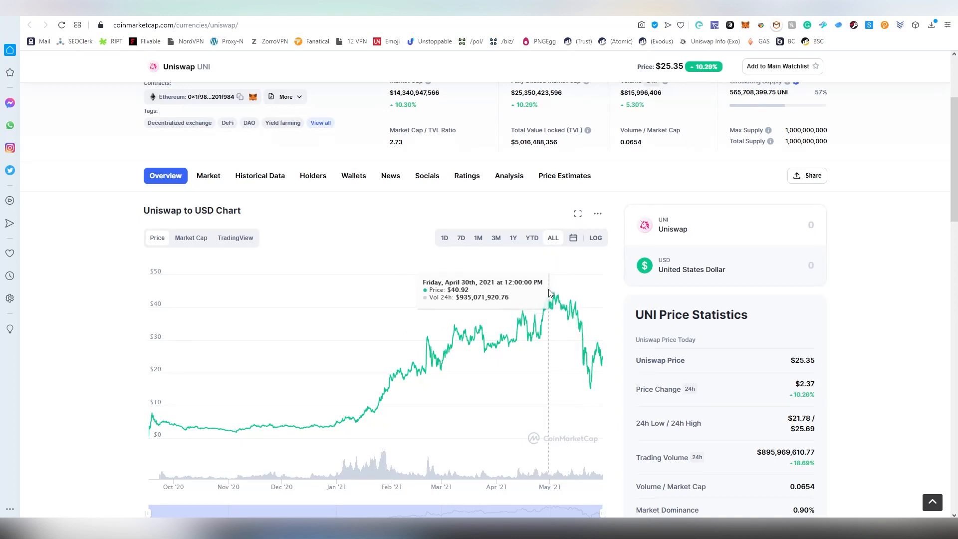
pyautogui.moveTo(537, 278)
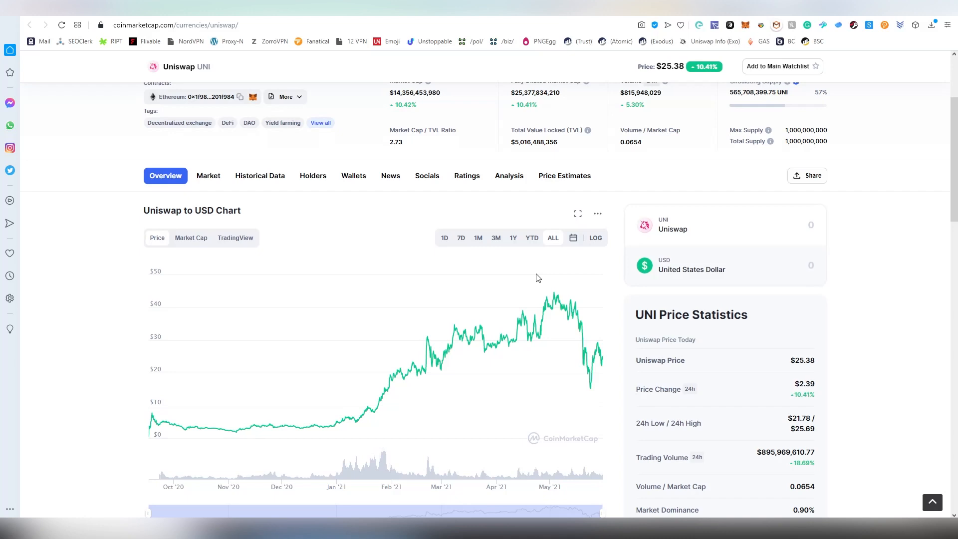
pyautogui.moveTo(552, 299)
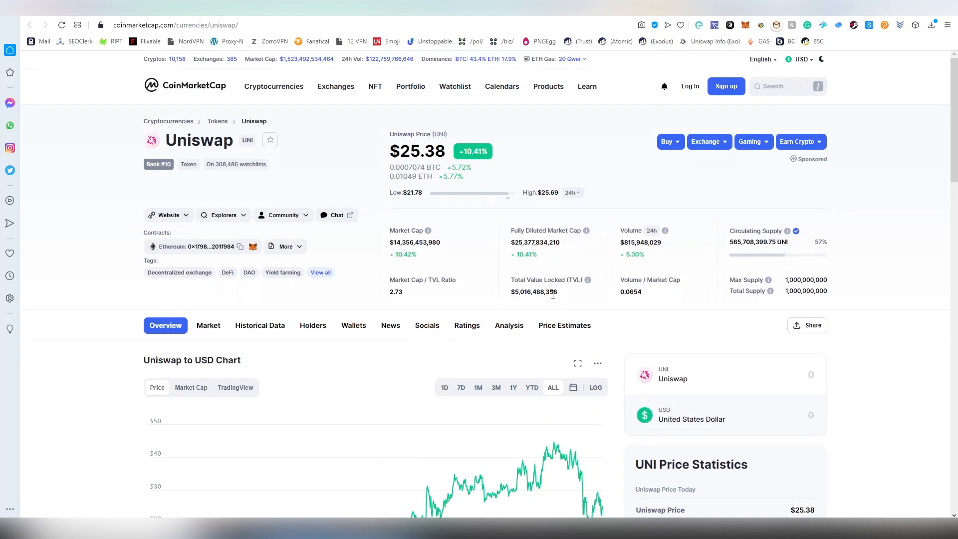
pyautogui.moveTo(550, 293)
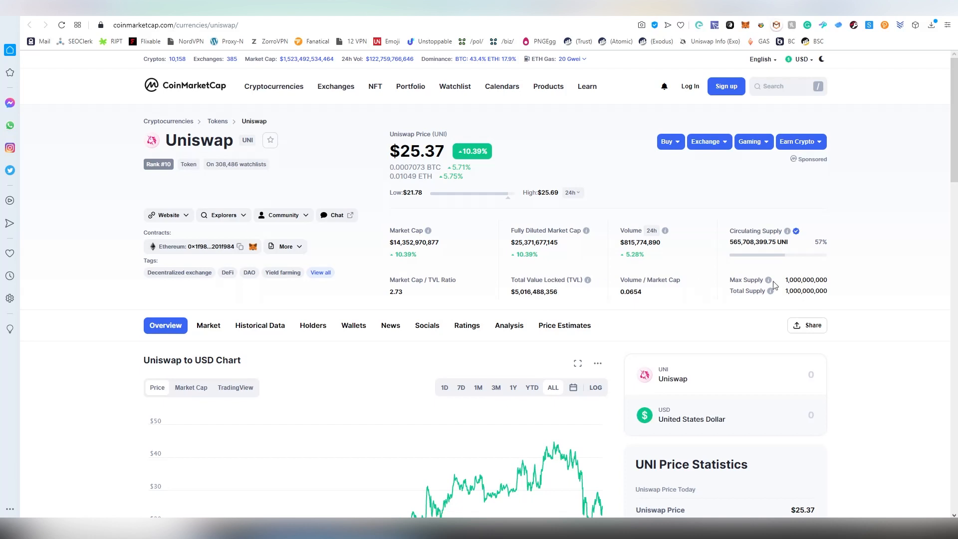
pyautogui.moveTo(867, 257)
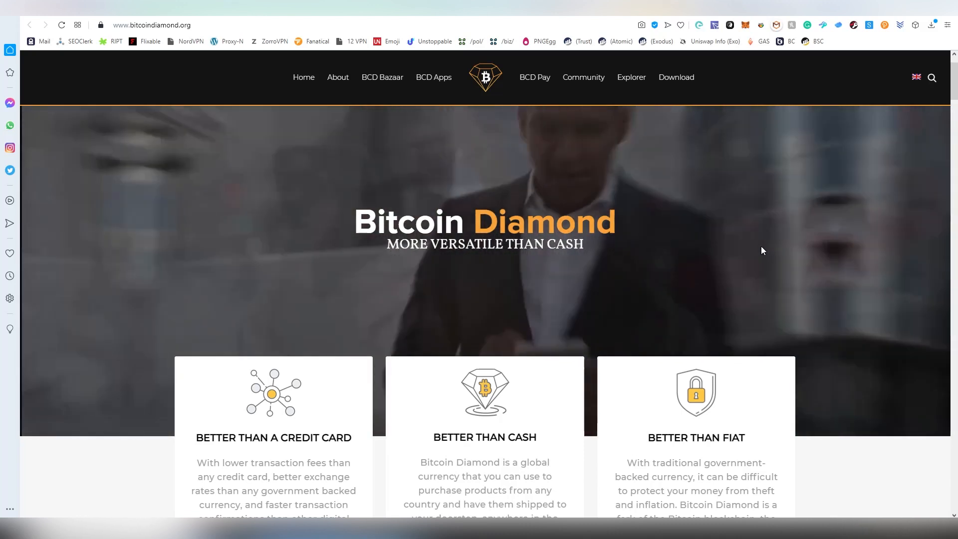
# - Browse the Bitcoin Diamond homepage sections down to its wallets and exchanges listings
pyautogui.scroll(-3)
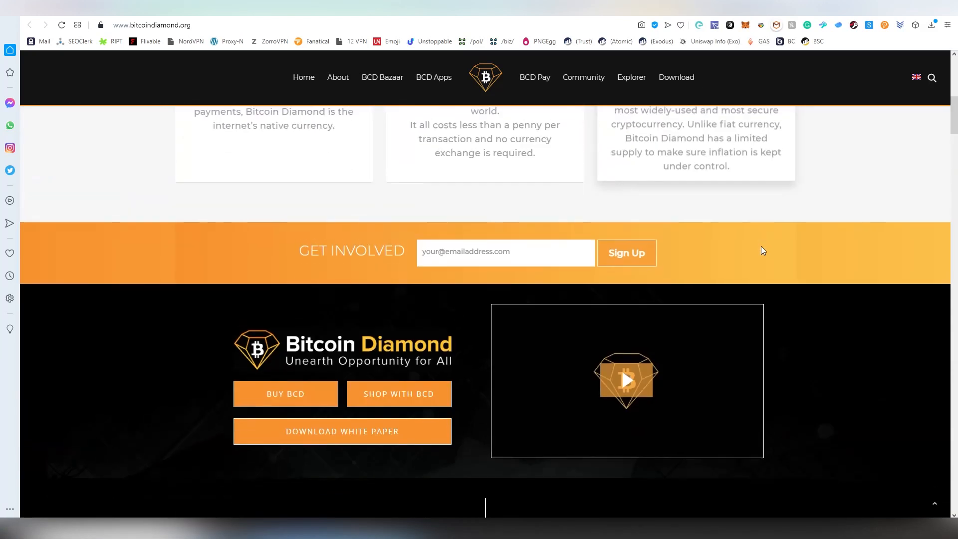
pyautogui.scroll(-3)
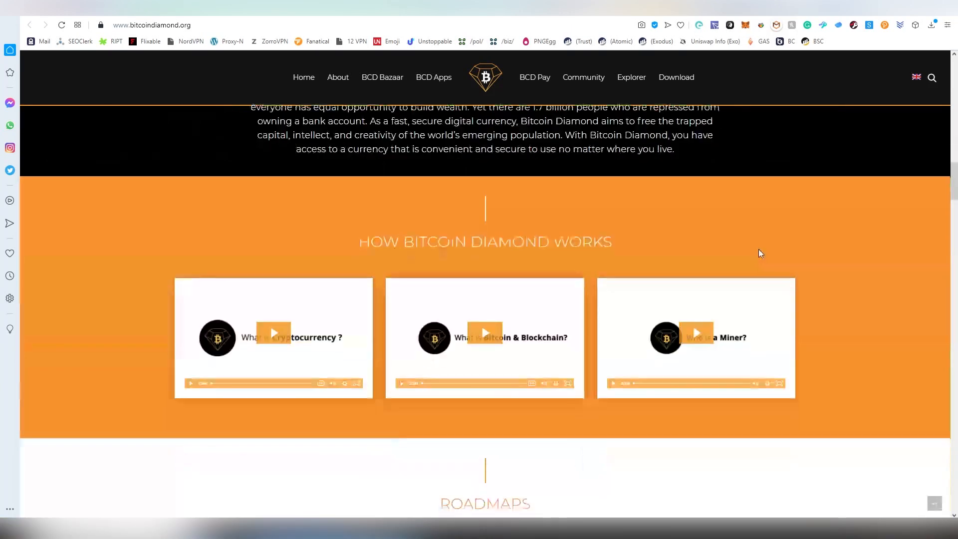
pyautogui.scroll(-3)
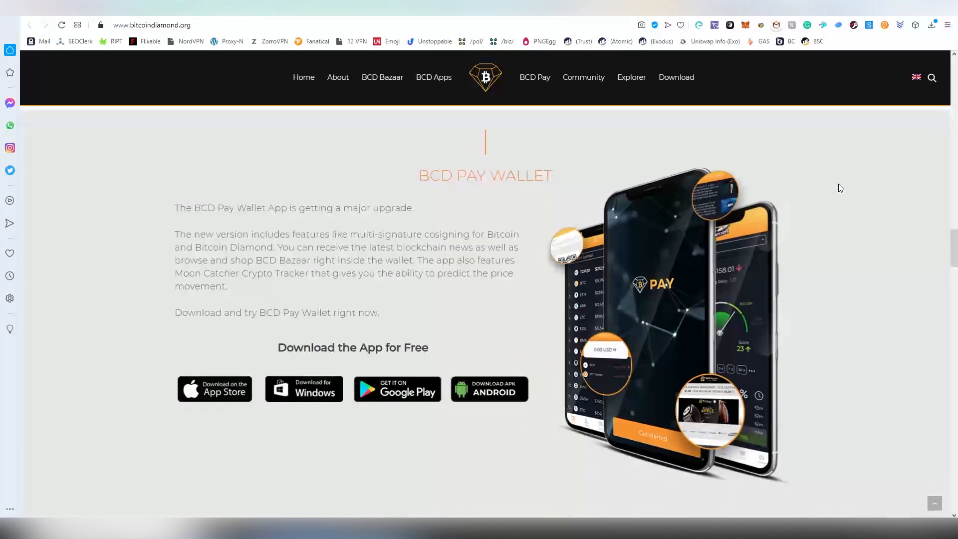
pyautogui.scroll(-3)
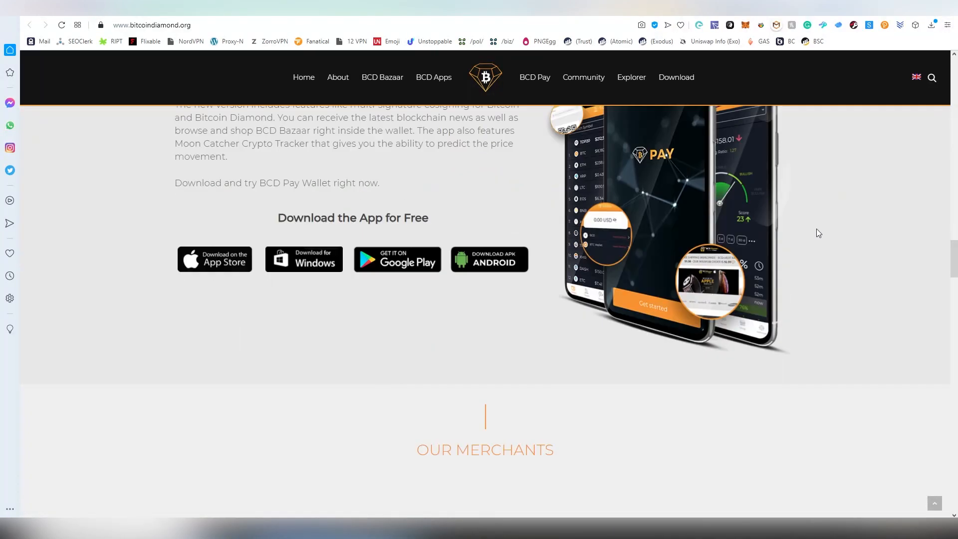
pyautogui.scroll(-3)
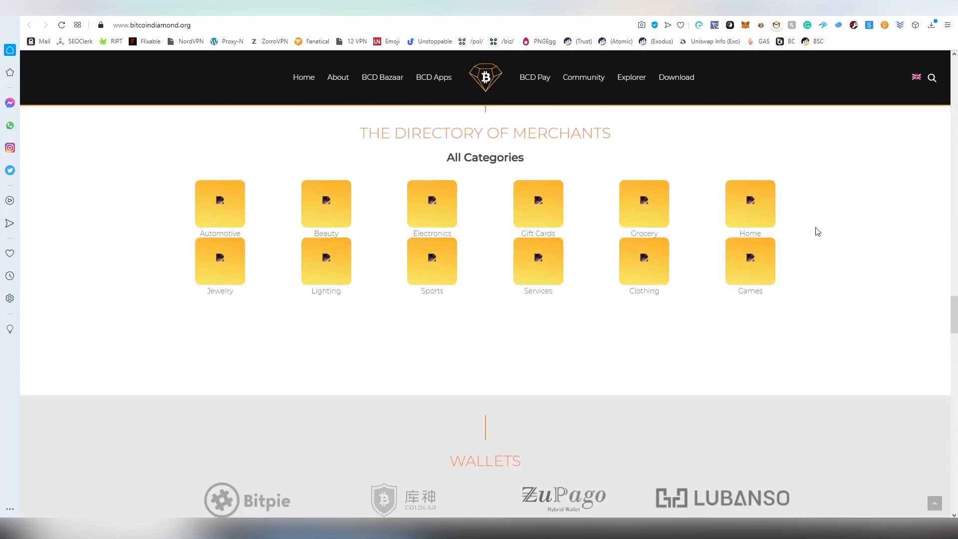
pyautogui.scroll(-3)
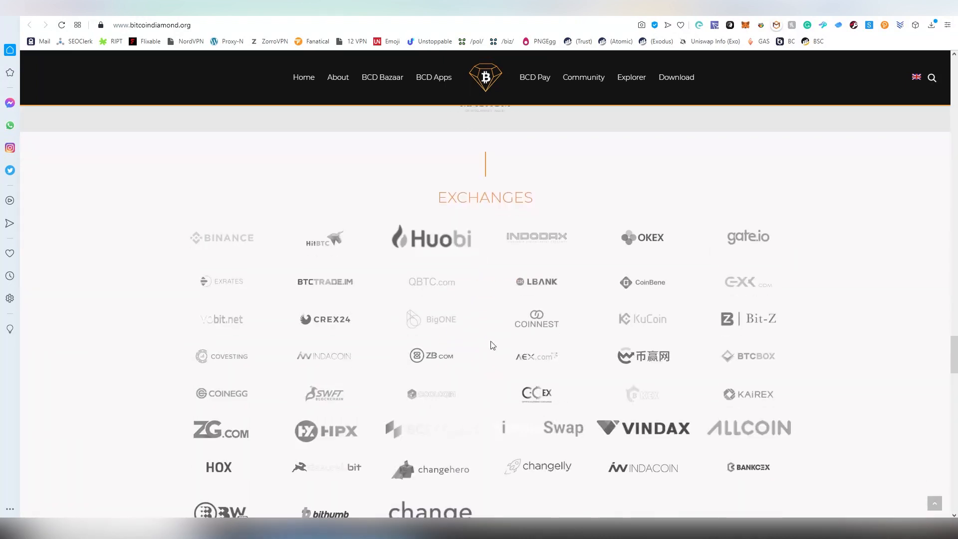
pyautogui.scroll(-3)
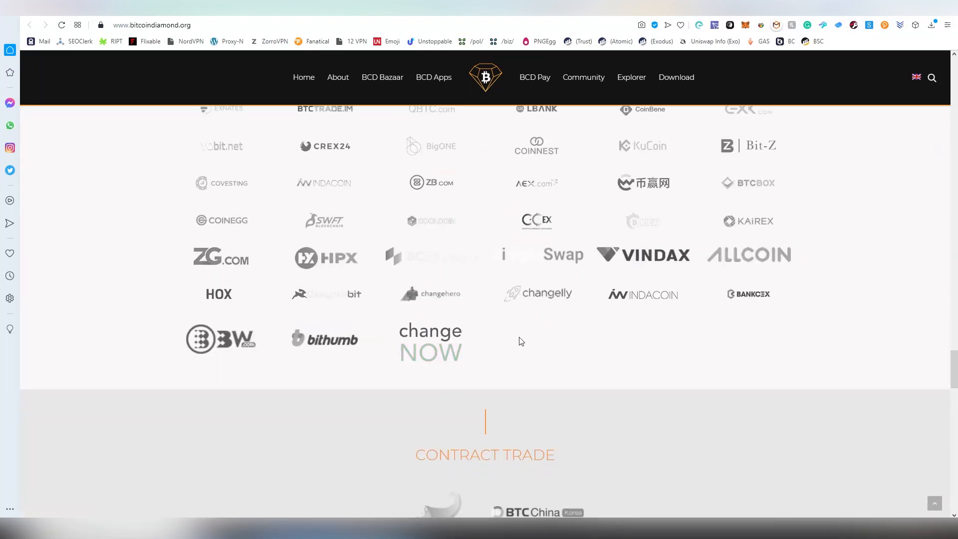
pyautogui.scroll(3)
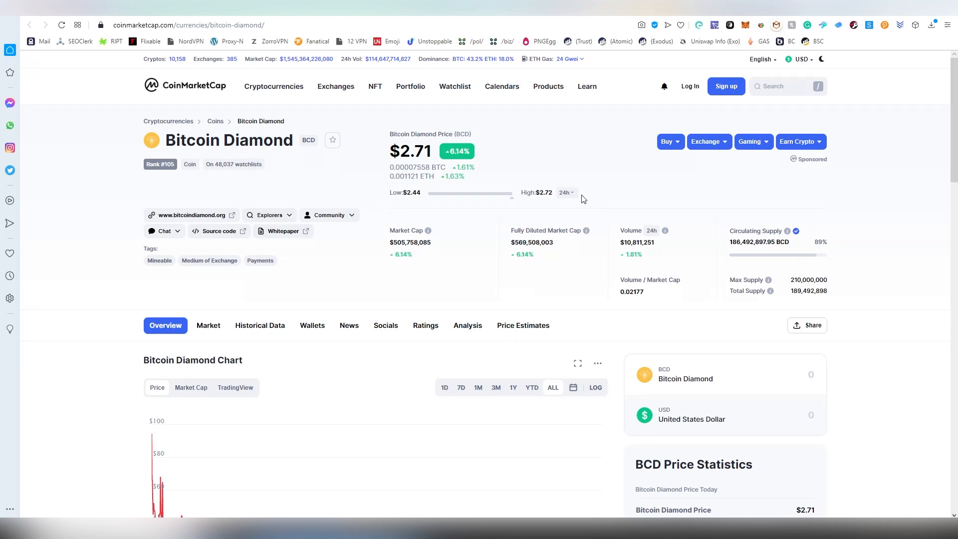
pyautogui.moveTo(161, 174)
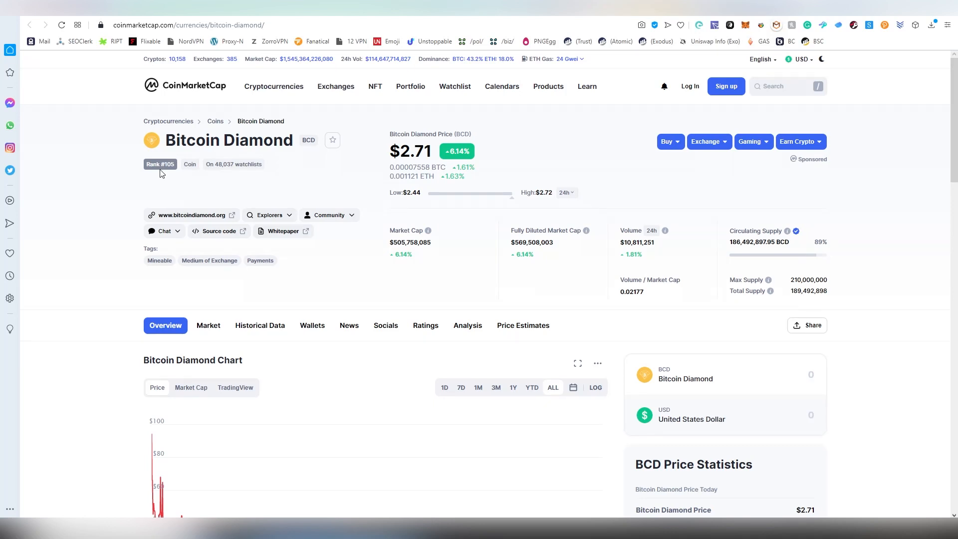
# - Scroll to the Bitcoin Diamond price chart and back while examining its early-2018 history
pyautogui.scroll(-3)
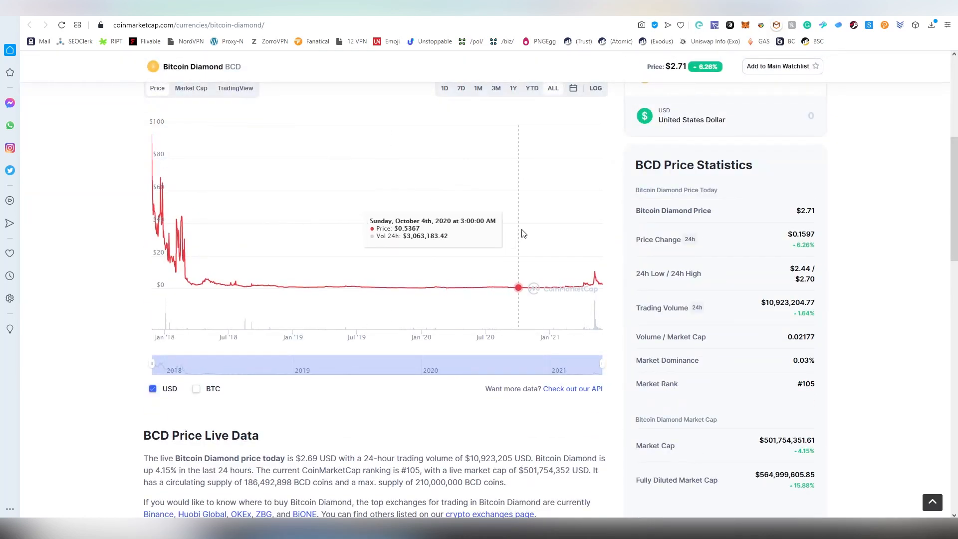
pyautogui.moveTo(592, 230)
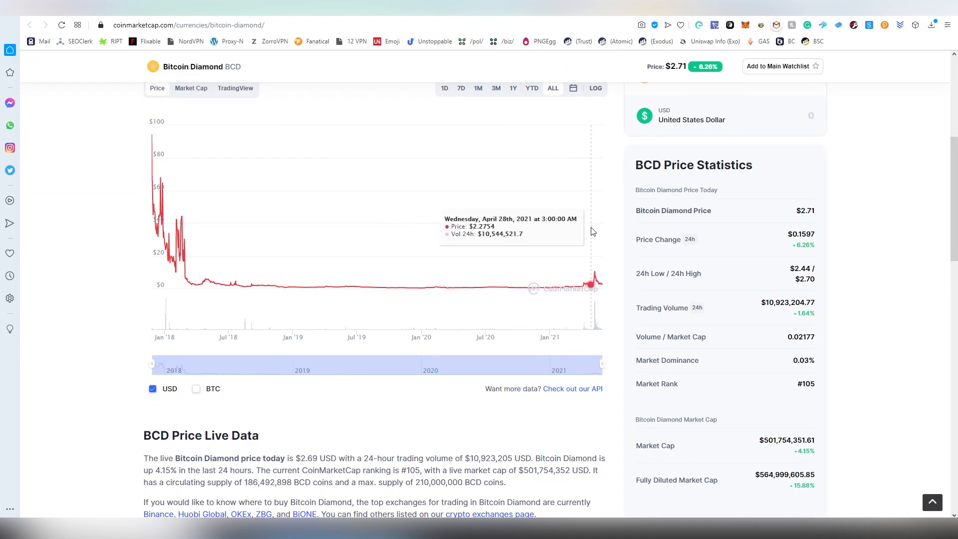
pyautogui.moveTo(438, 216)
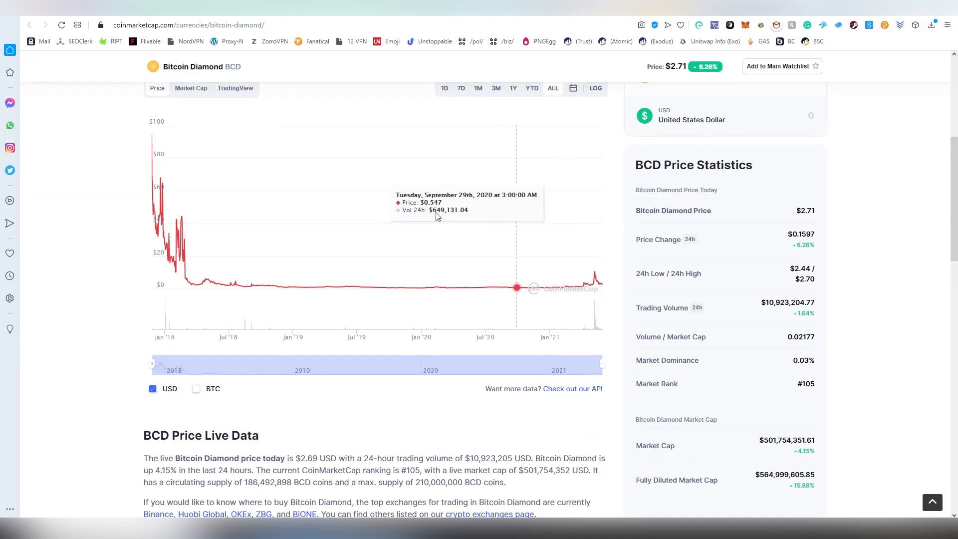
pyautogui.moveTo(152, 199)
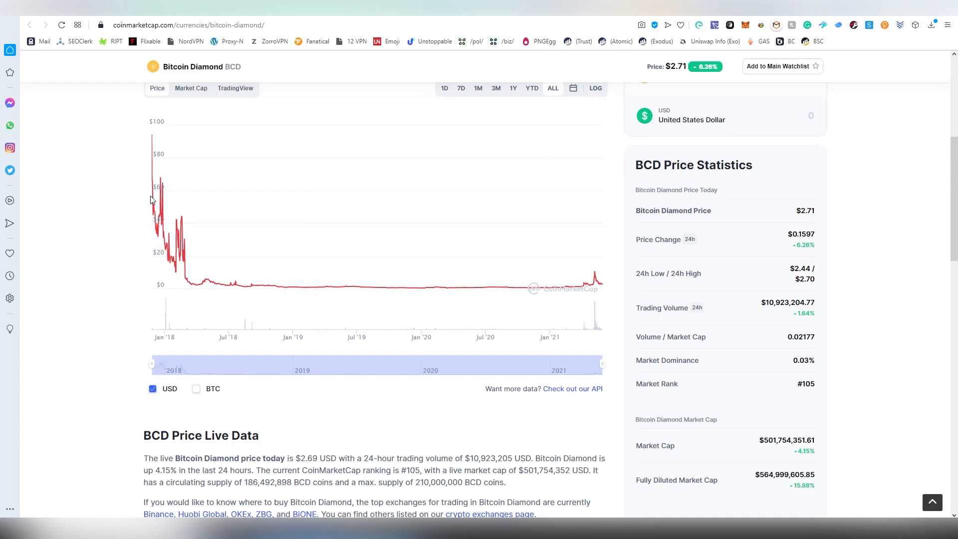
pyautogui.moveTo(153, 199)
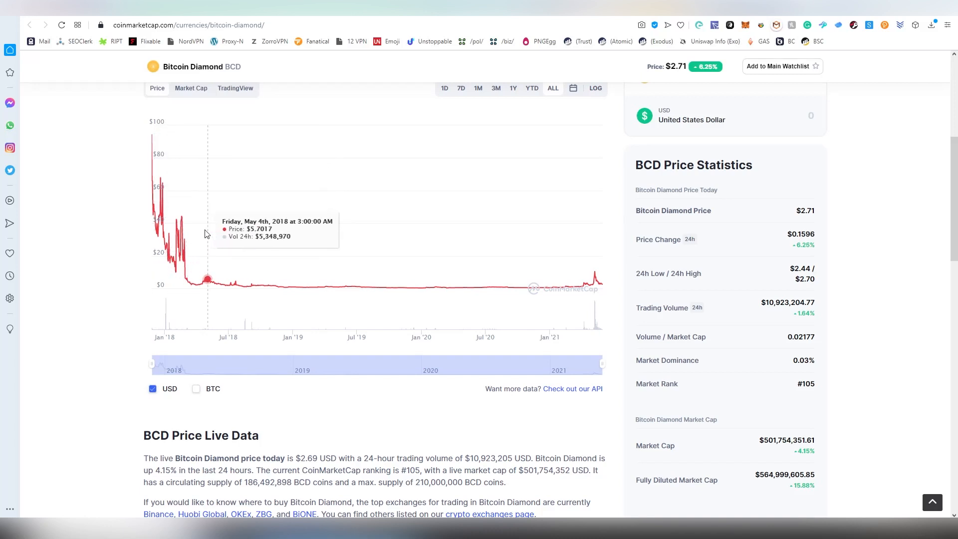
pyautogui.moveTo(175, 233)
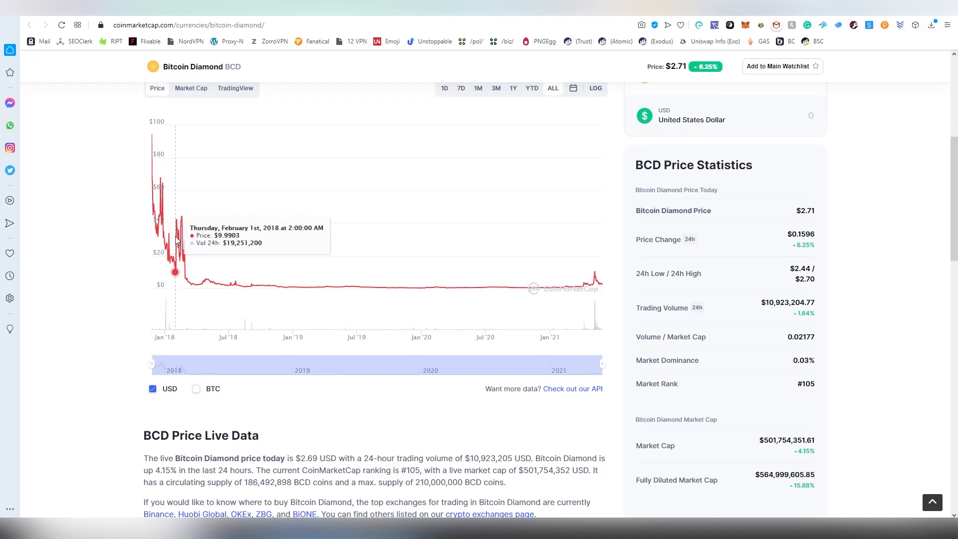
pyautogui.moveTo(171, 234)
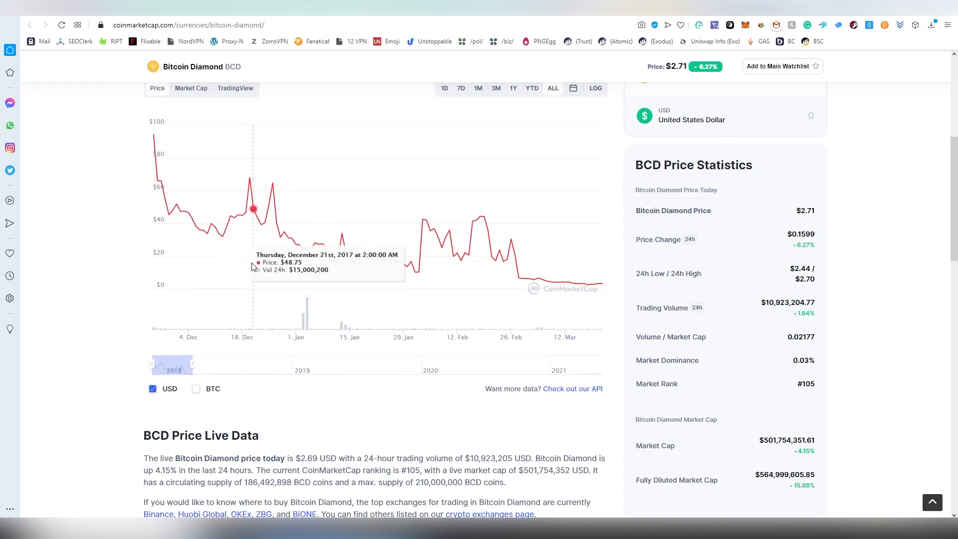
pyautogui.moveTo(471, 95)
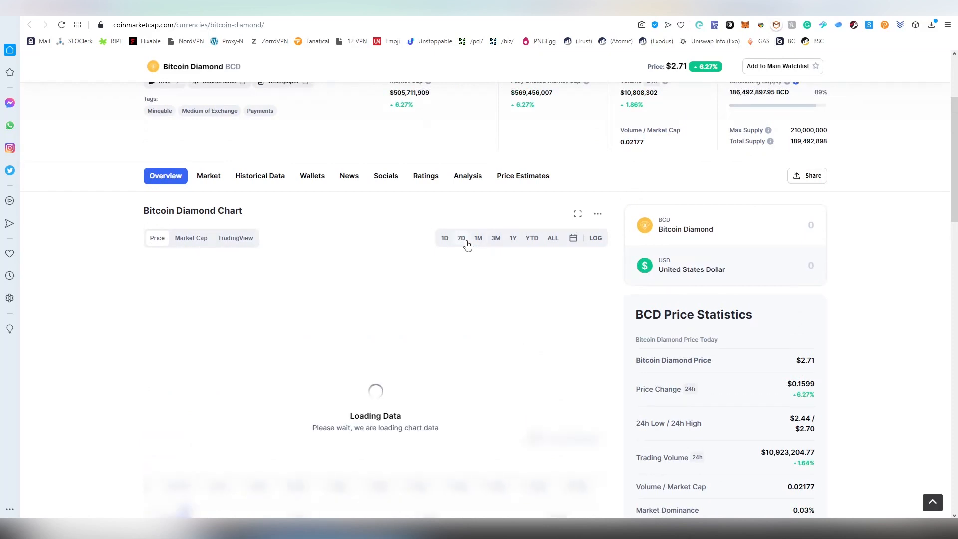
pyautogui.scroll(-3)
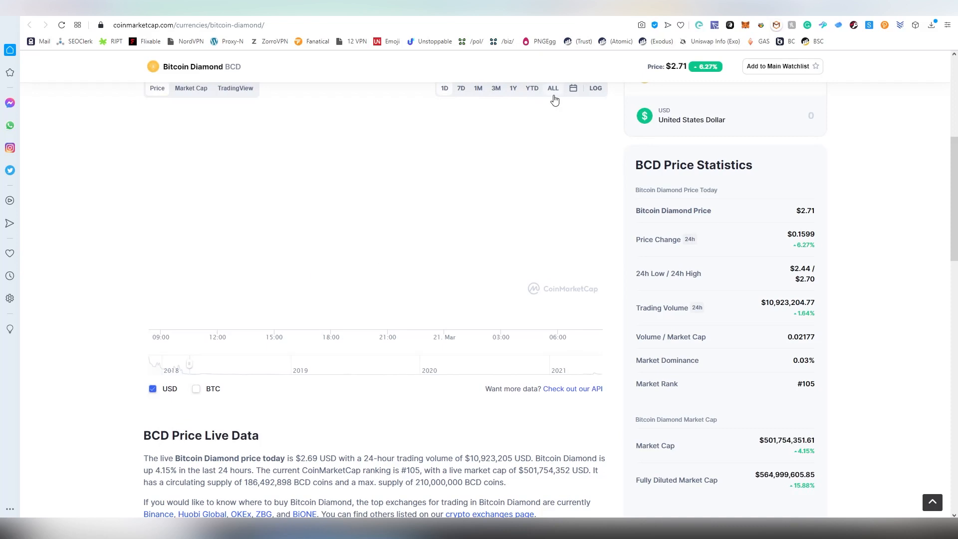
pyautogui.scroll(3)
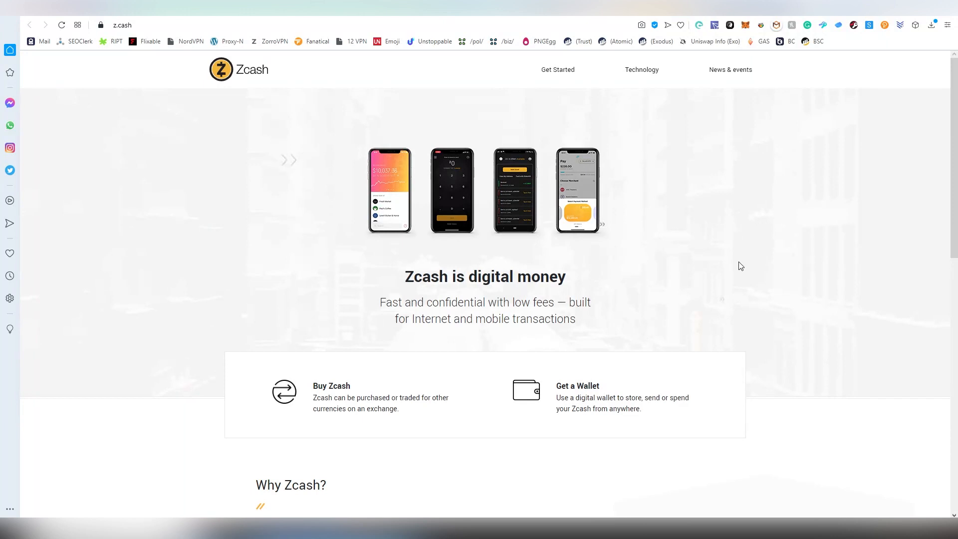
pyautogui.moveTo(736, 251)
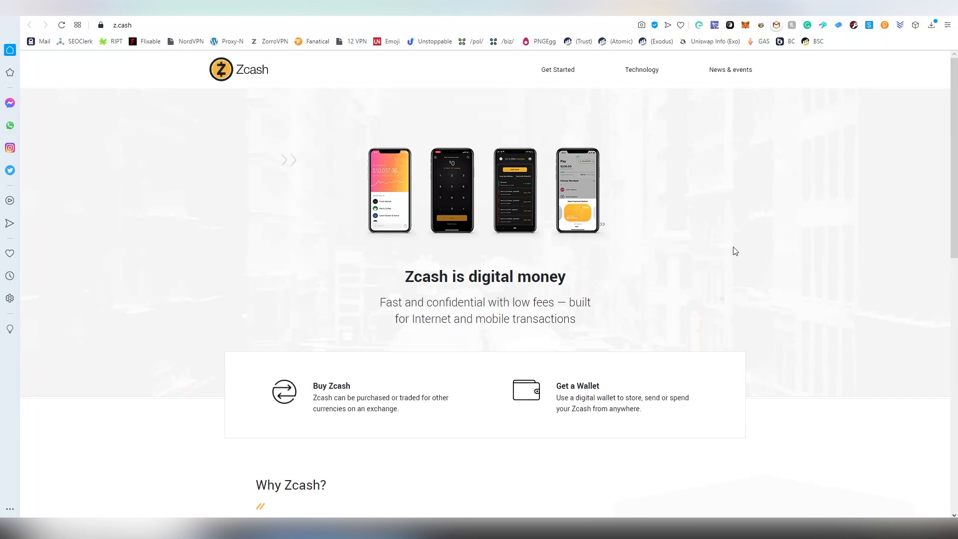
pyautogui.moveTo(734, 227)
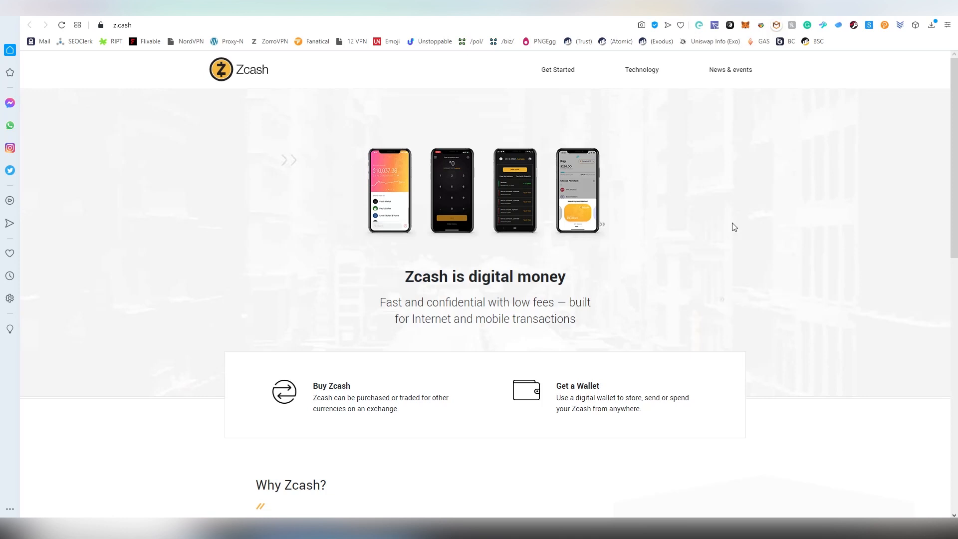
pyautogui.moveTo(729, 226)
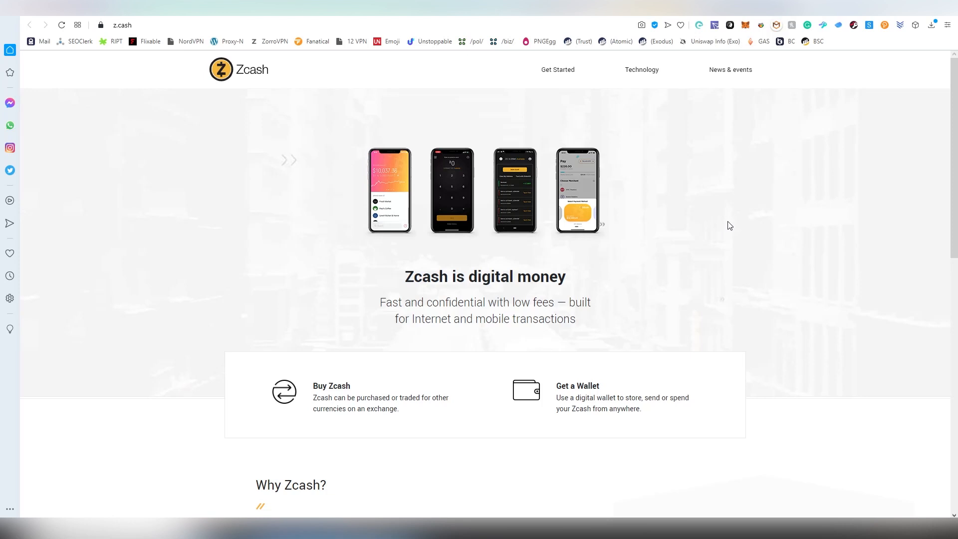
pyautogui.moveTo(717, 216)
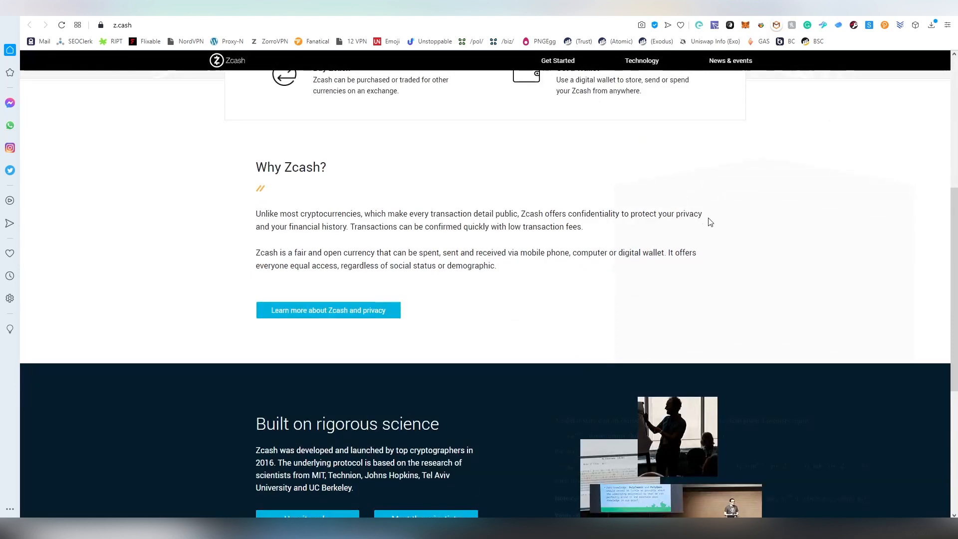
# - Scroll through the Zcash homepage's Why Zcash and Built on rigorous science sections and back up
pyautogui.scroll(-3)
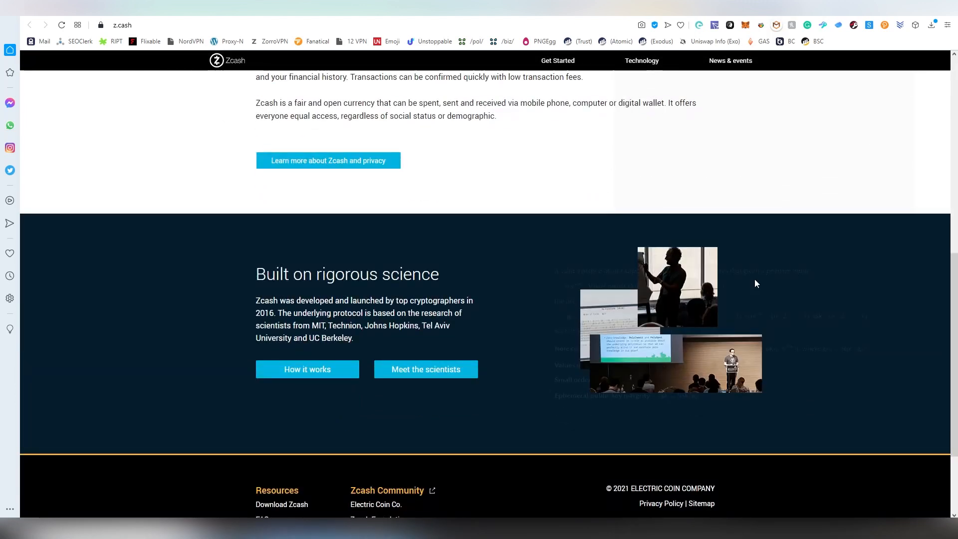
pyautogui.scroll(3)
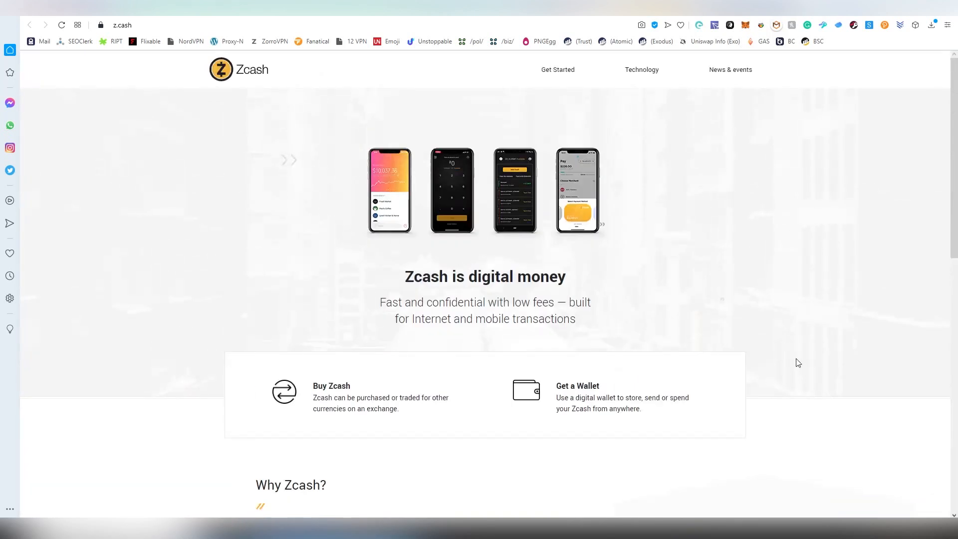
pyautogui.moveTo(792, 352)
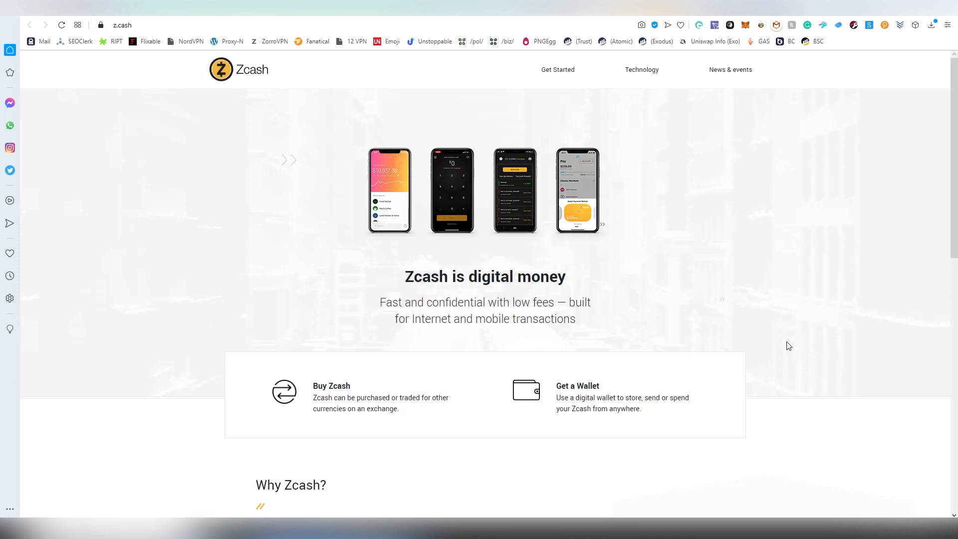
pyautogui.moveTo(694, 188)
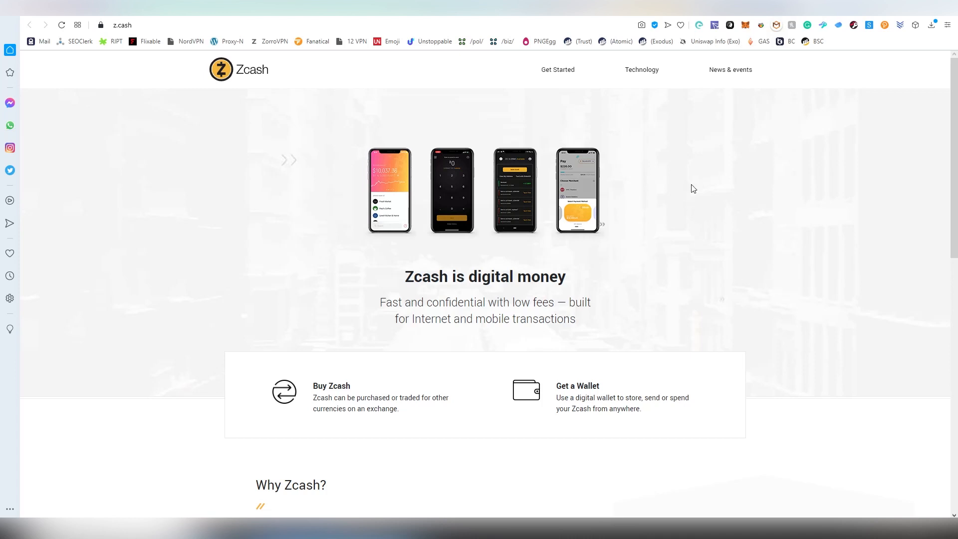
pyautogui.moveTo(705, 186)
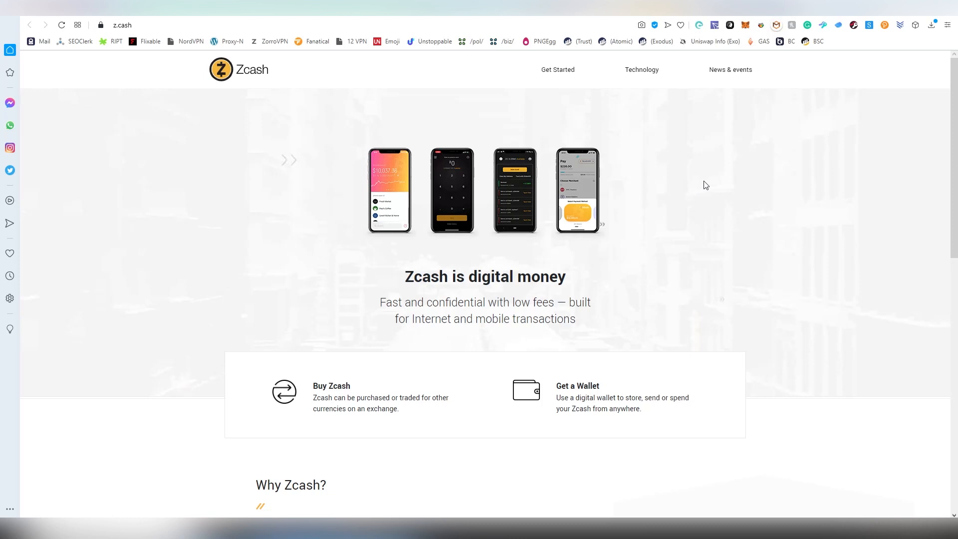
pyautogui.moveTo(845, 18)
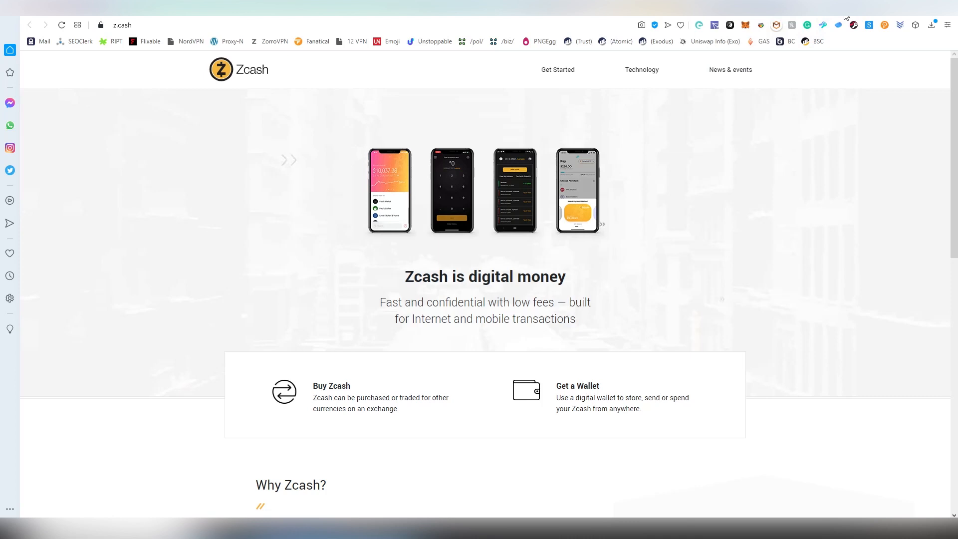
pyautogui.moveTo(831, 25)
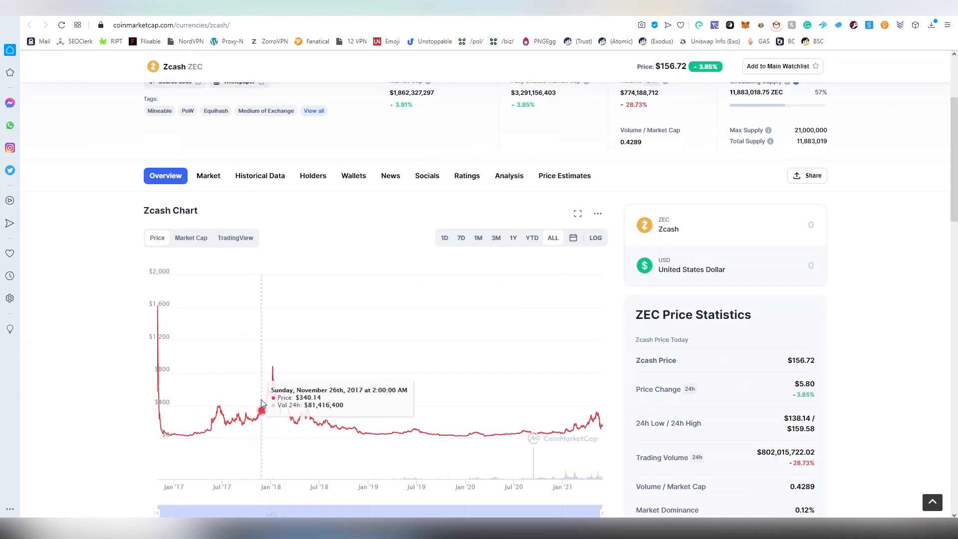
pyautogui.moveTo(158, 314)
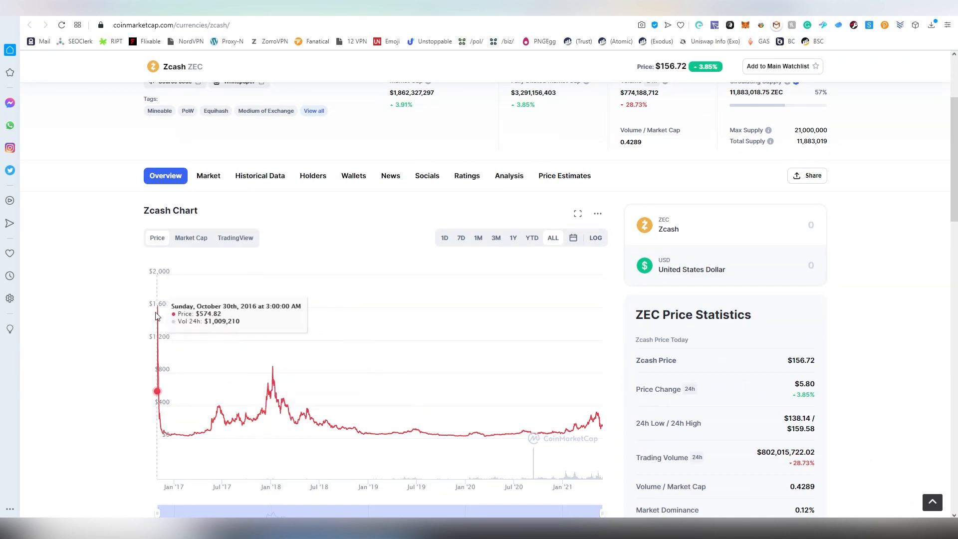
pyautogui.moveTo(602, 385)
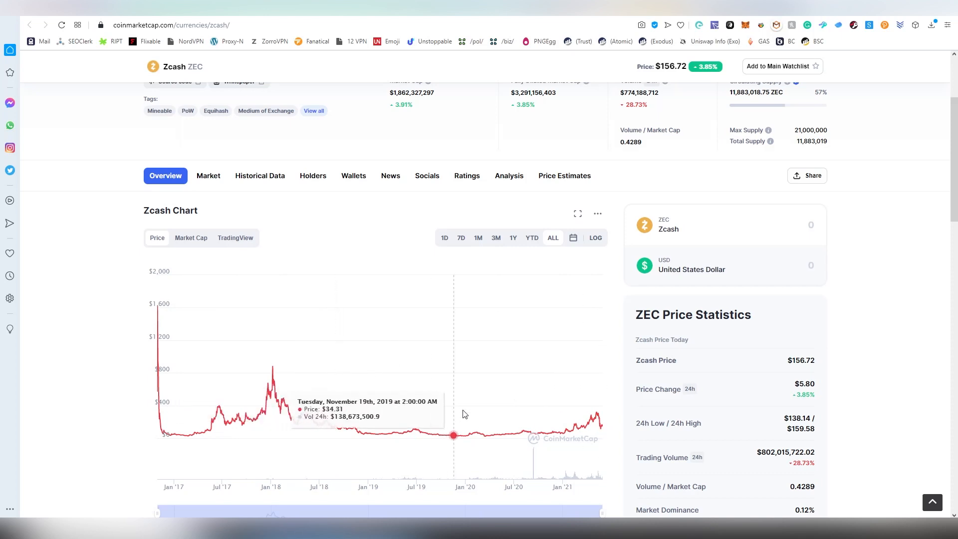
pyautogui.moveTo(586, 405)
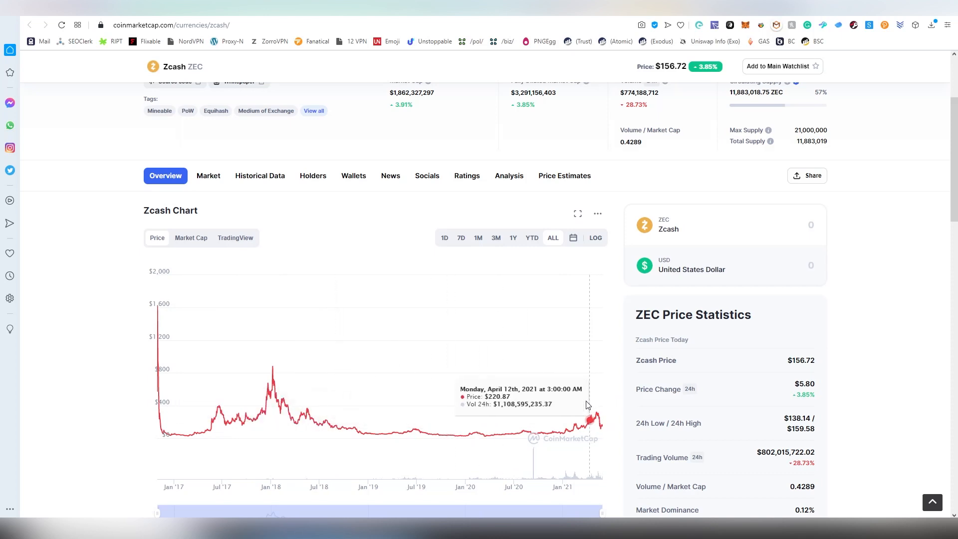
pyautogui.moveTo(546, 391)
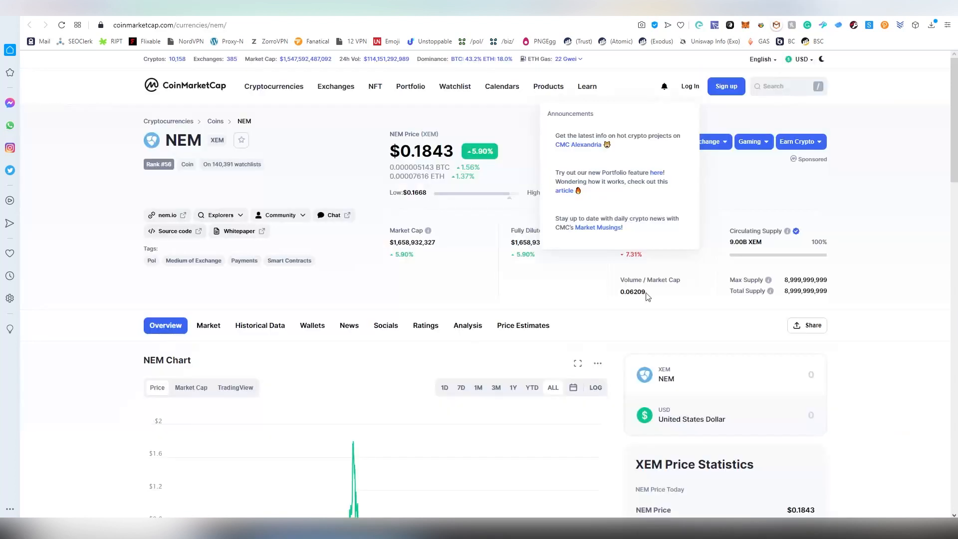
pyautogui.scroll(-3)
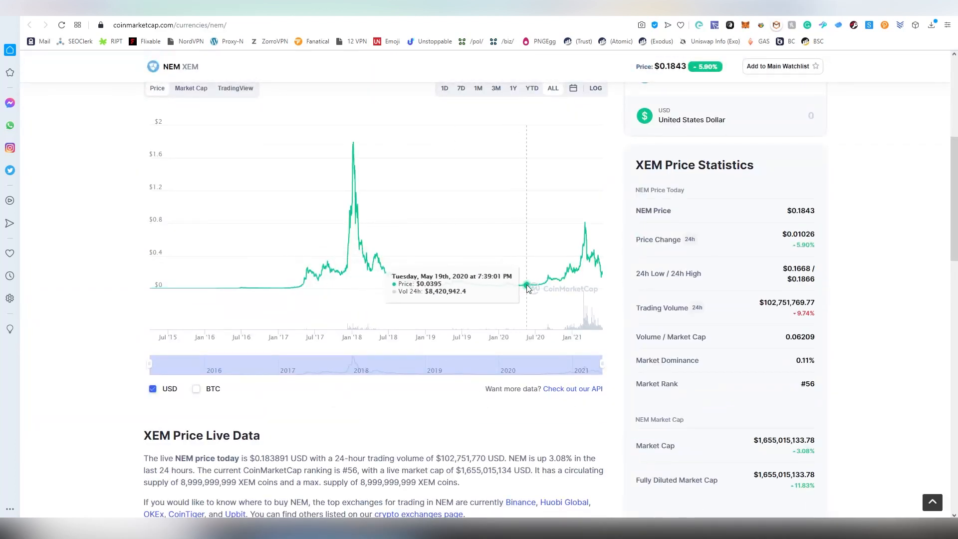
pyautogui.moveTo(533, 283)
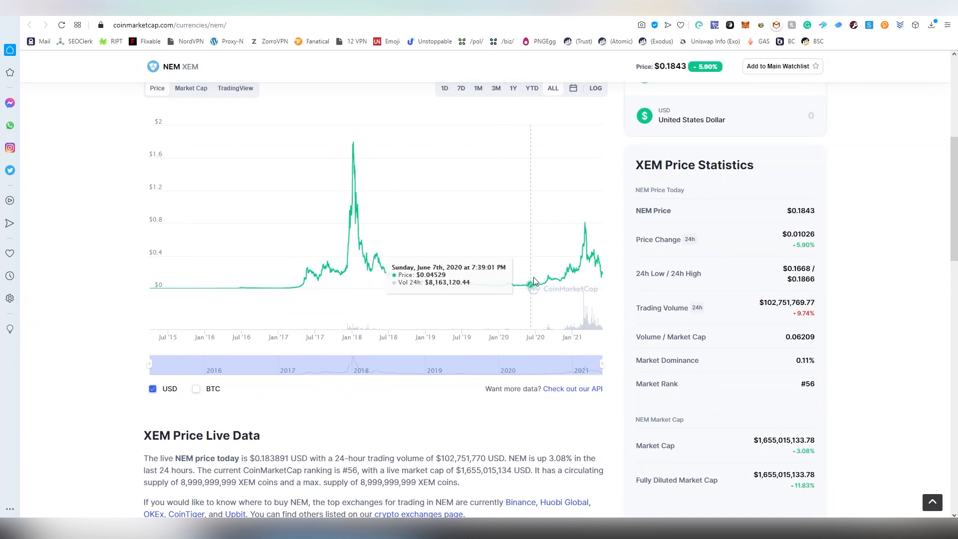
pyautogui.moveTo(568, 282)
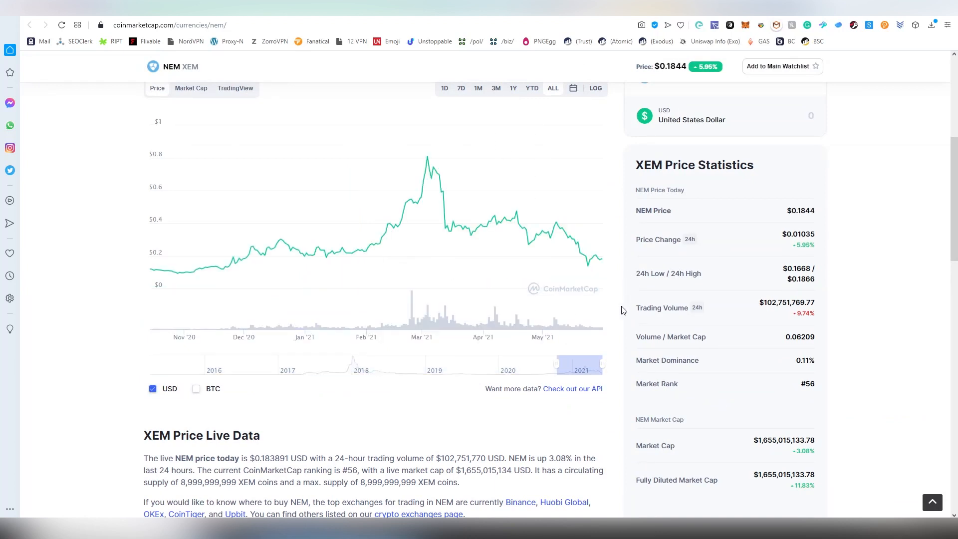
pyautogui.moveTo(184, 271)
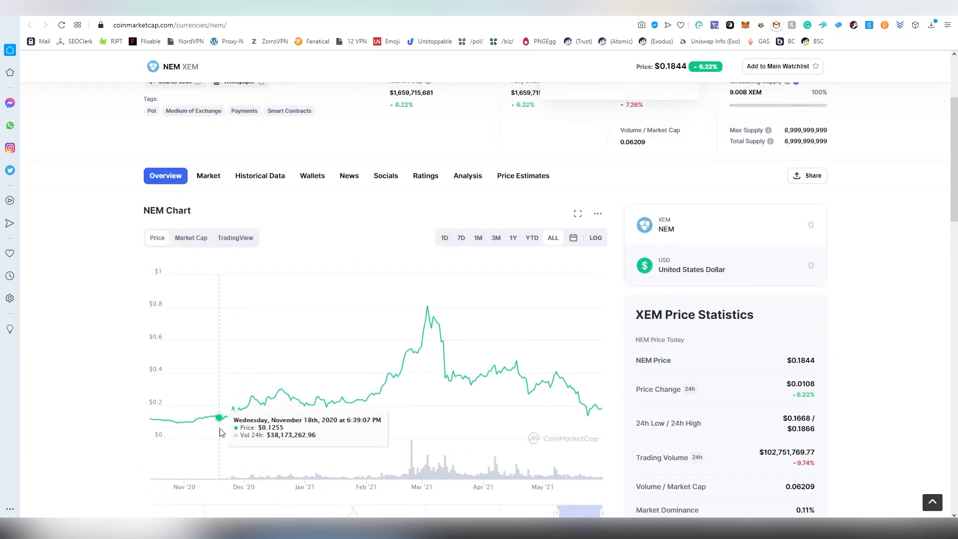
pyautogui.moveTo(260, 404)
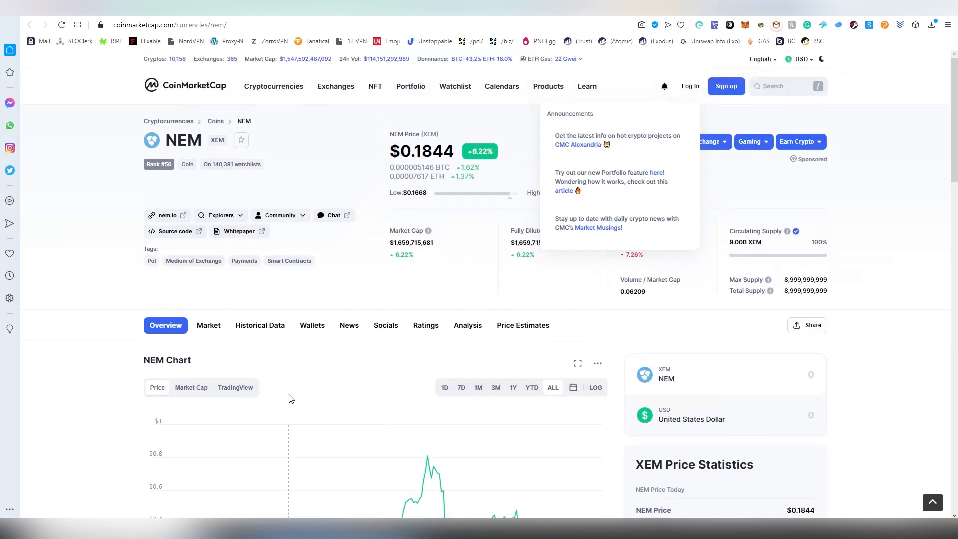
pyautogui.scroll(-3)
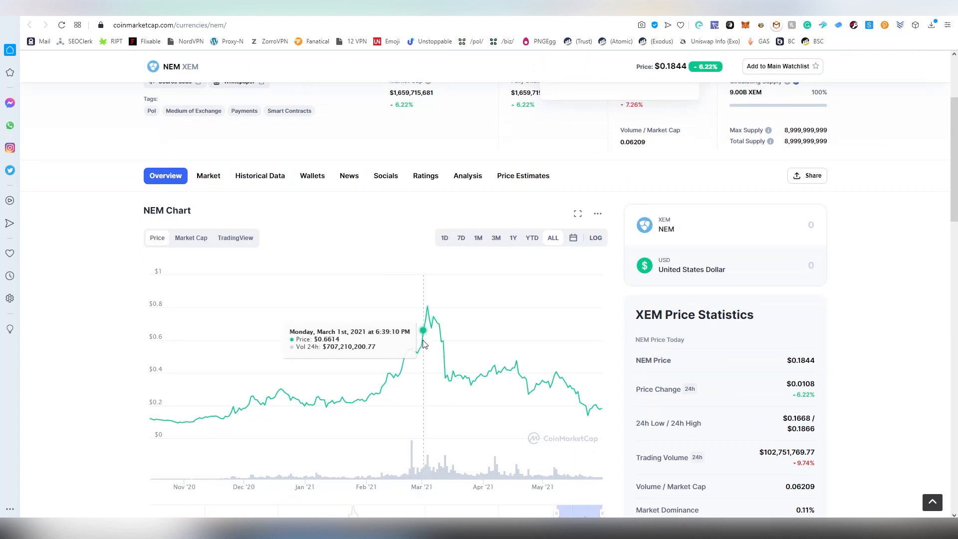
pyautogui.moveTo(519, 366)
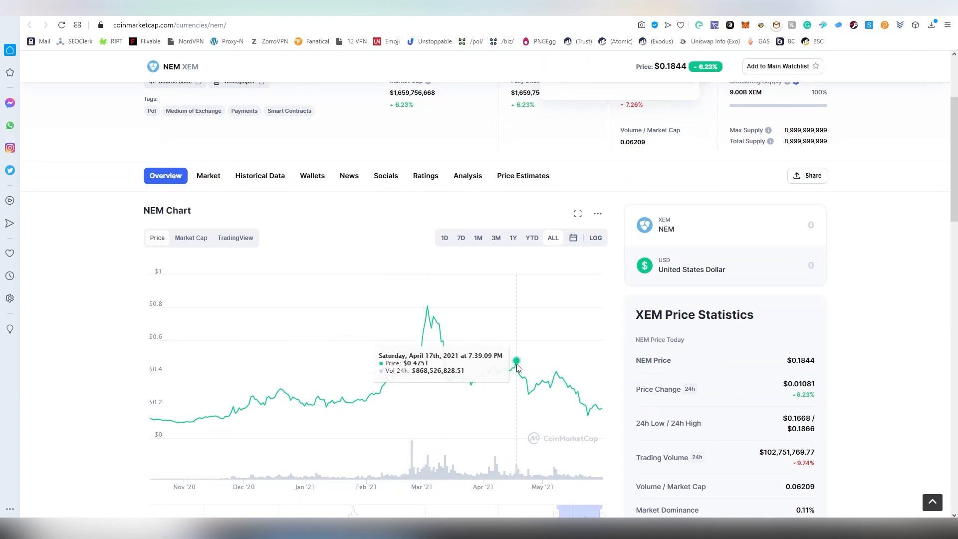
pyautogui.moveTo(425, 322)
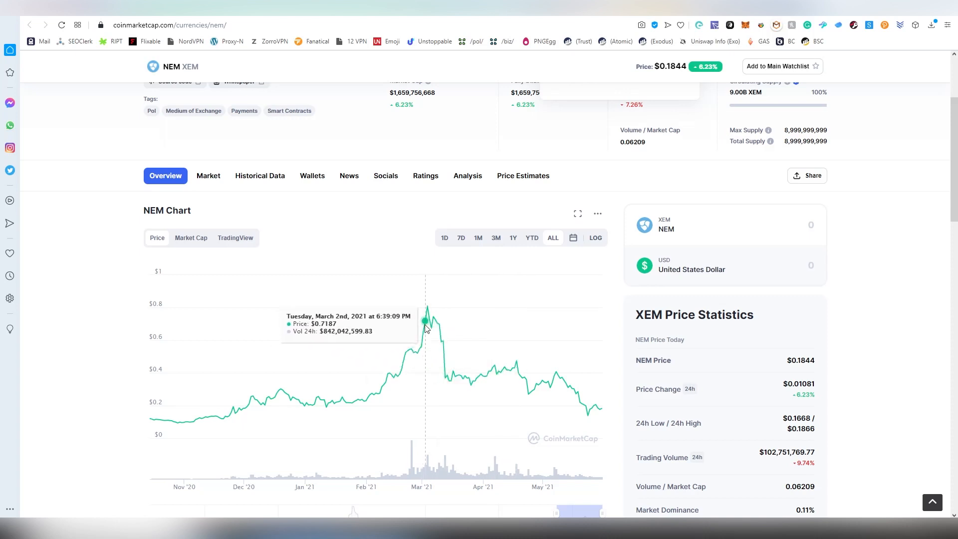
pyautogui.moveTo(426, 320)
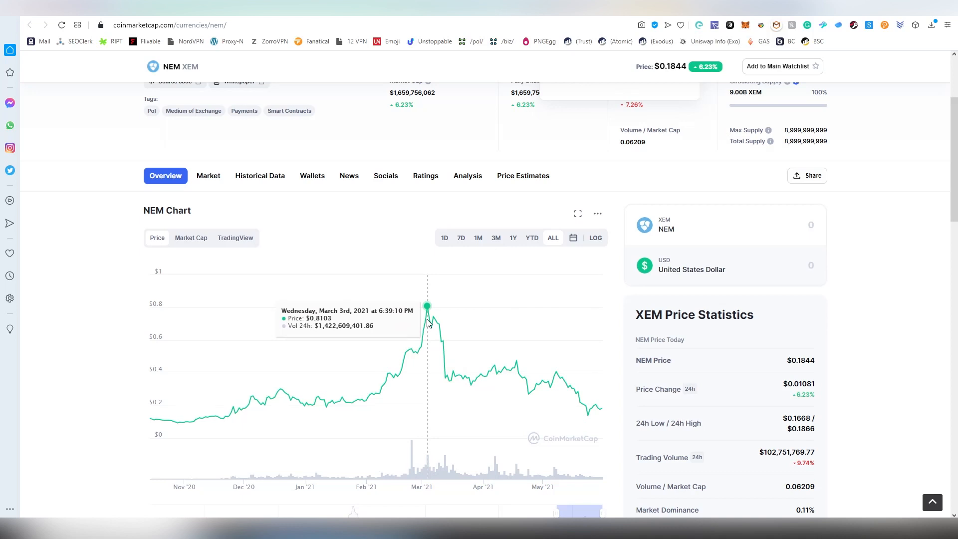
pyautogui.moveTo(515, 355)
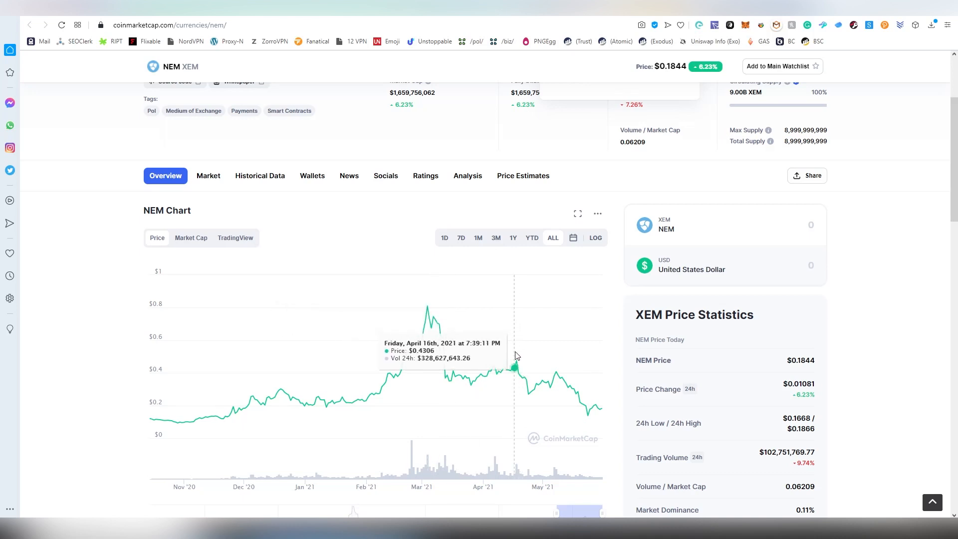
pyautogui.moveTo(433, 333)
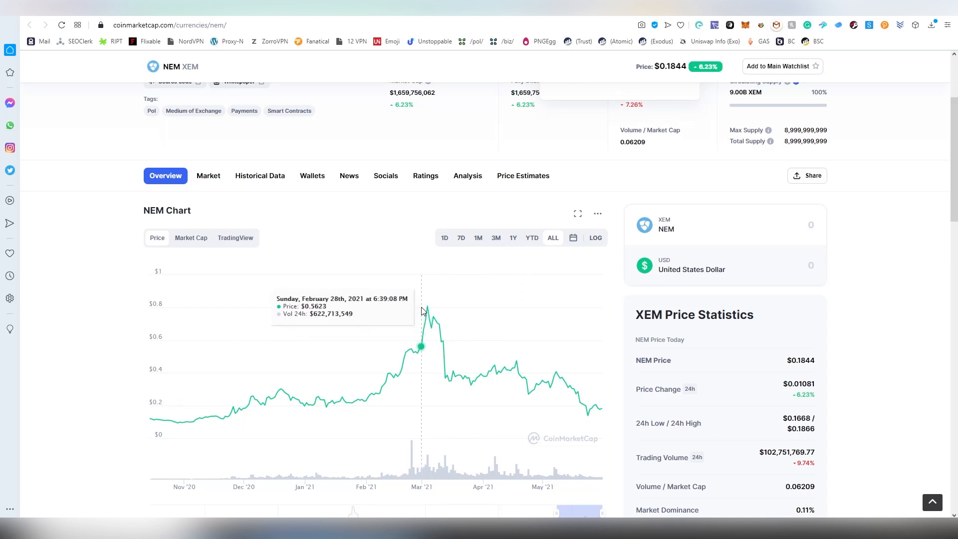
pyautogui.moveTo(586, 366)
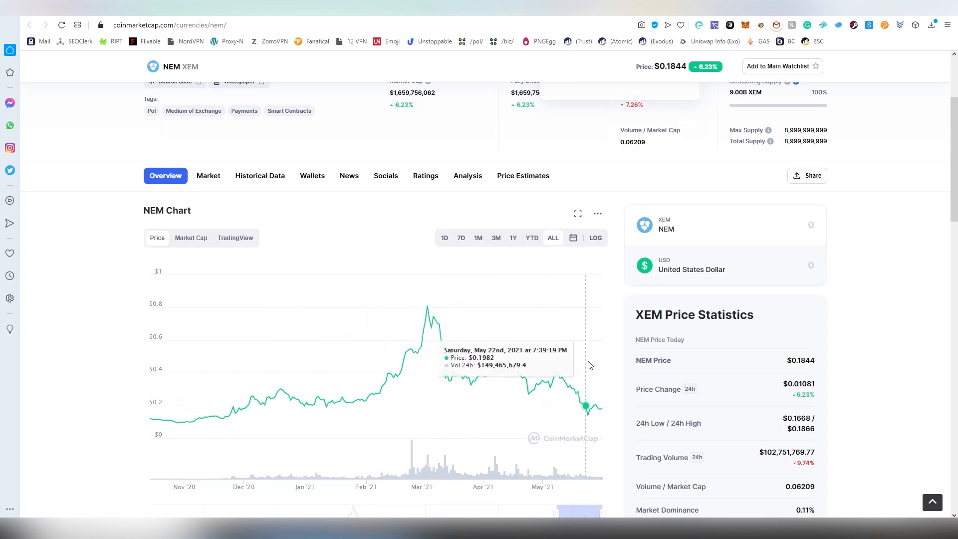
pyautogui.moveTo(588, 371)
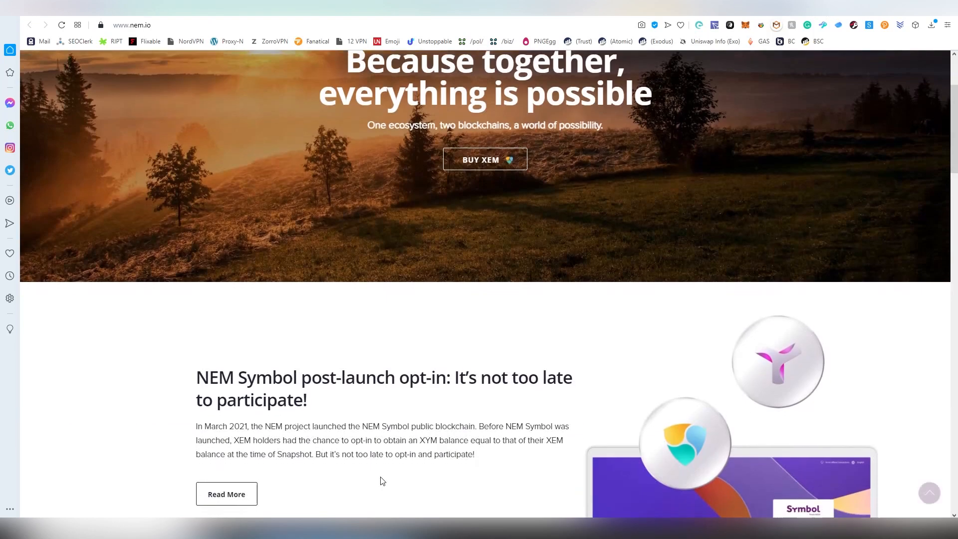
# - View the Exchanges and Associations slides in NEM's Partners & Projects carousel, then return to the top
pyautogui.scroll(-3)
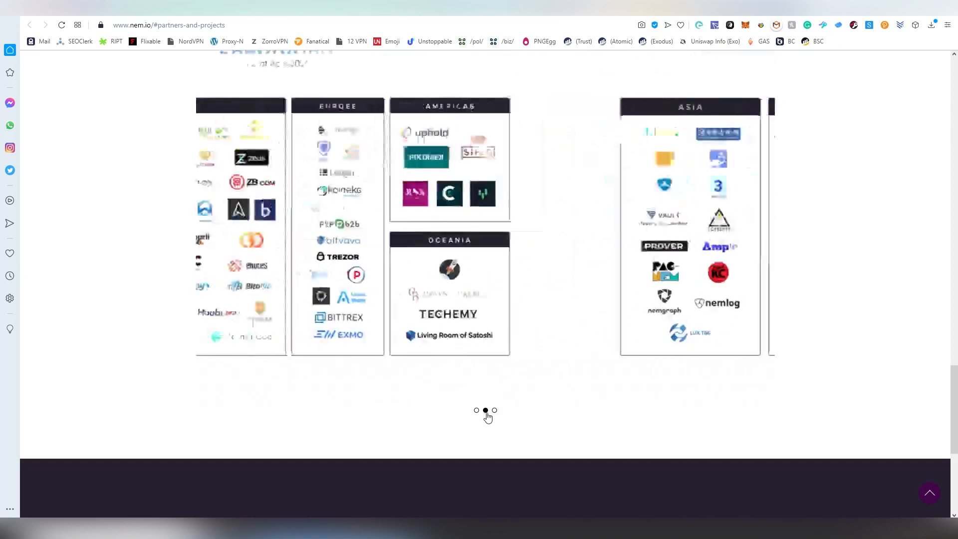
pyautogui.click(485, 411)
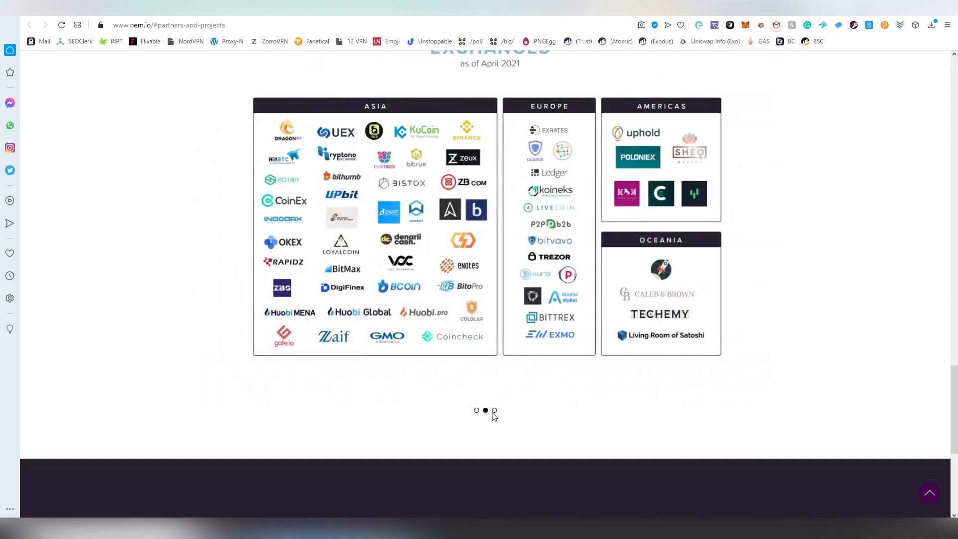
pyautogui.moveTo(398, 286)
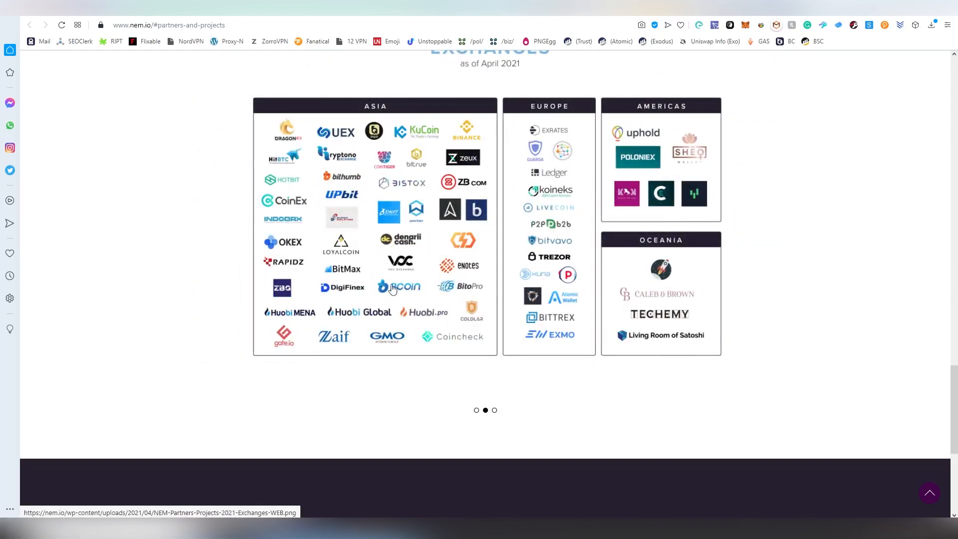
pyautogui.moveTo(386, 285)
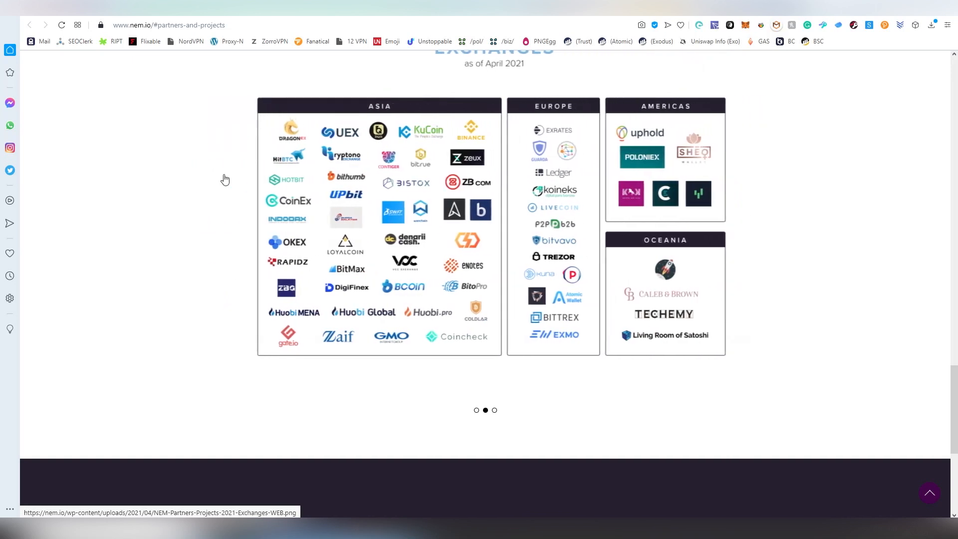
pyautogui.click(476, 410)
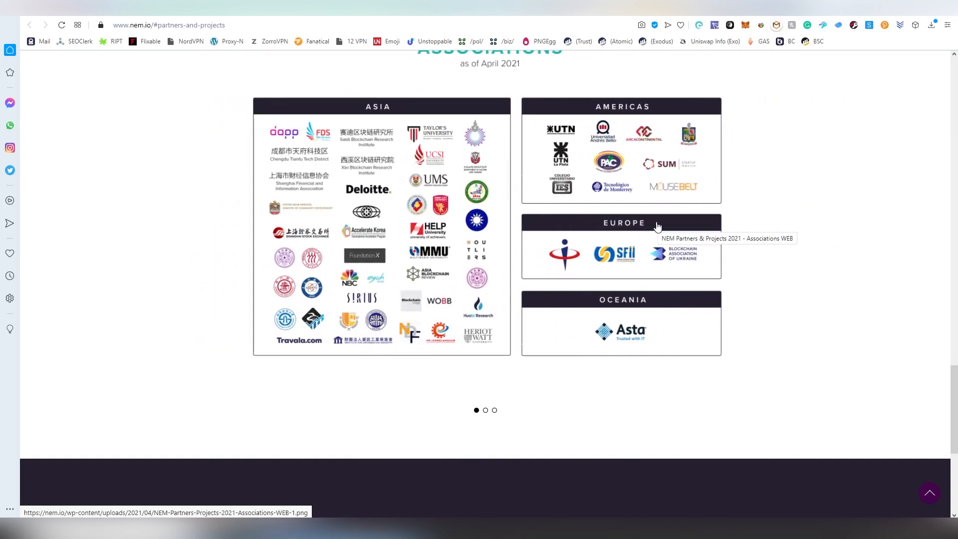
pyautogui.scroll(3)
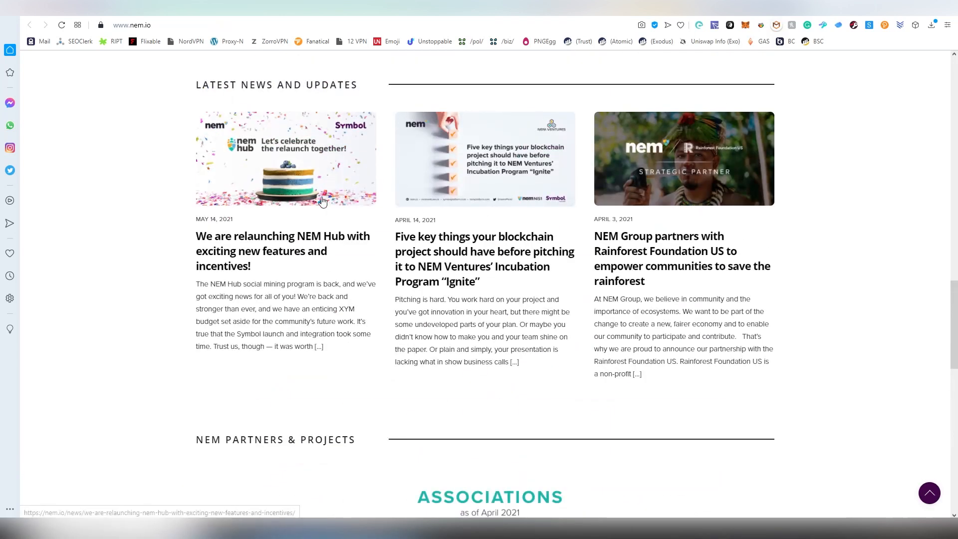
pyautogui.scroll(3)
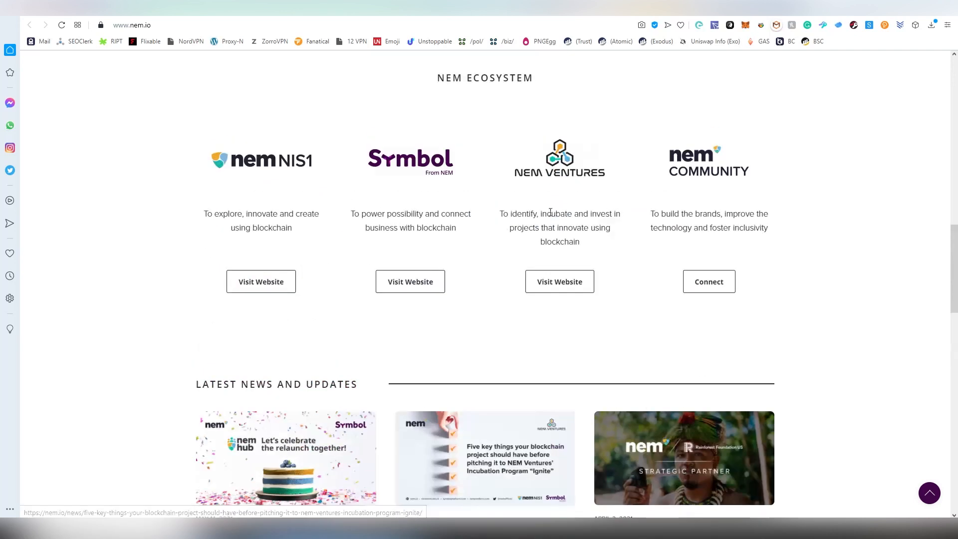
pyautogui.moveTo(438, 180)
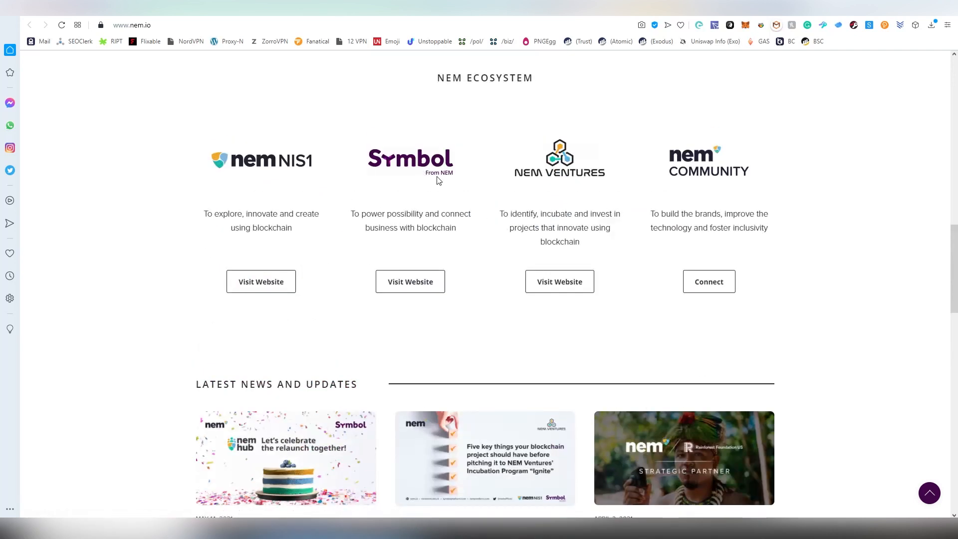
pyautogui.moveTo(380, 168)
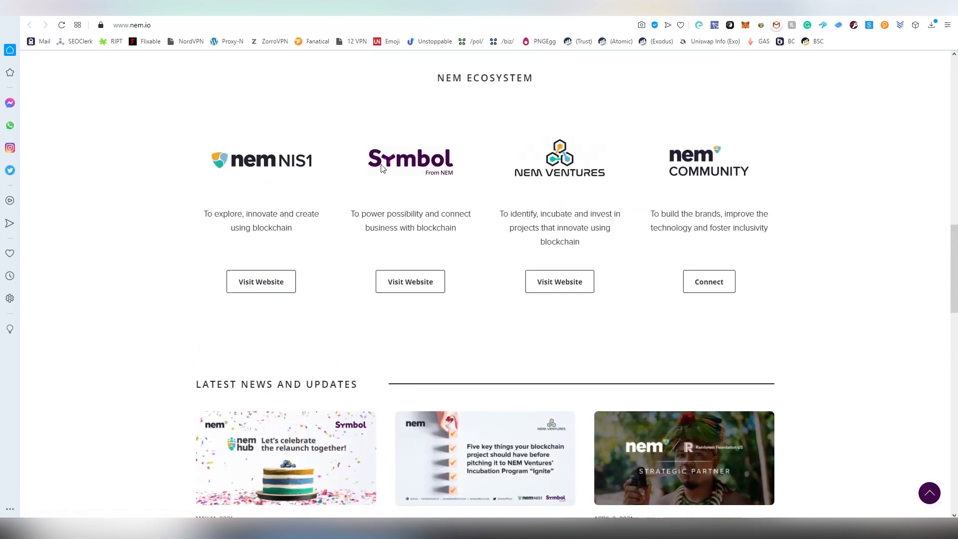
pyautogui.moveTo(432, 172)
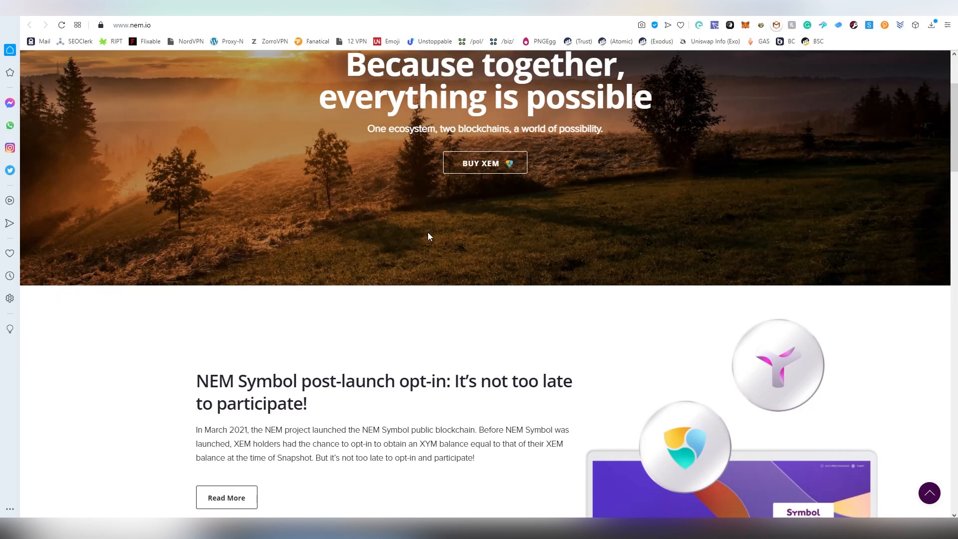
pyautogui.moveTo(157, 512)
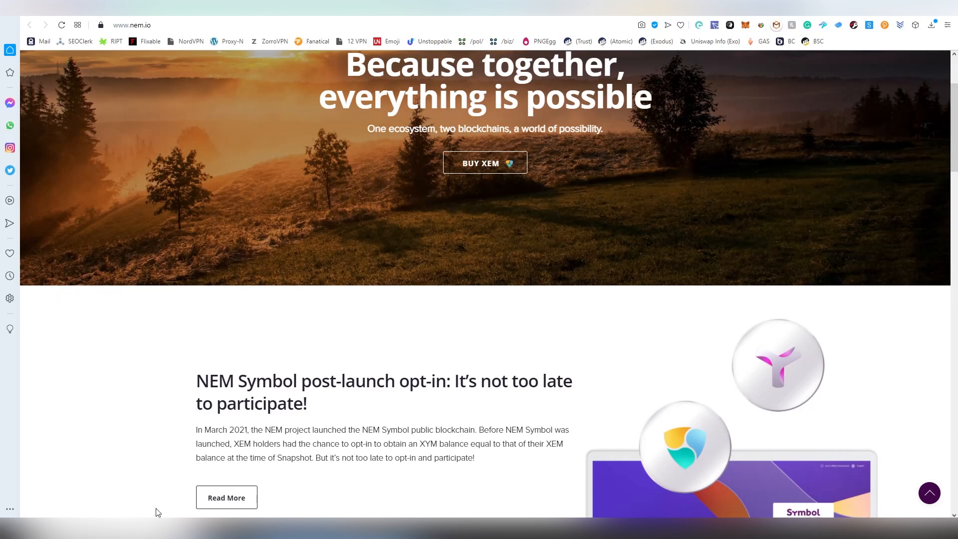
pyautogui.scroll(3)
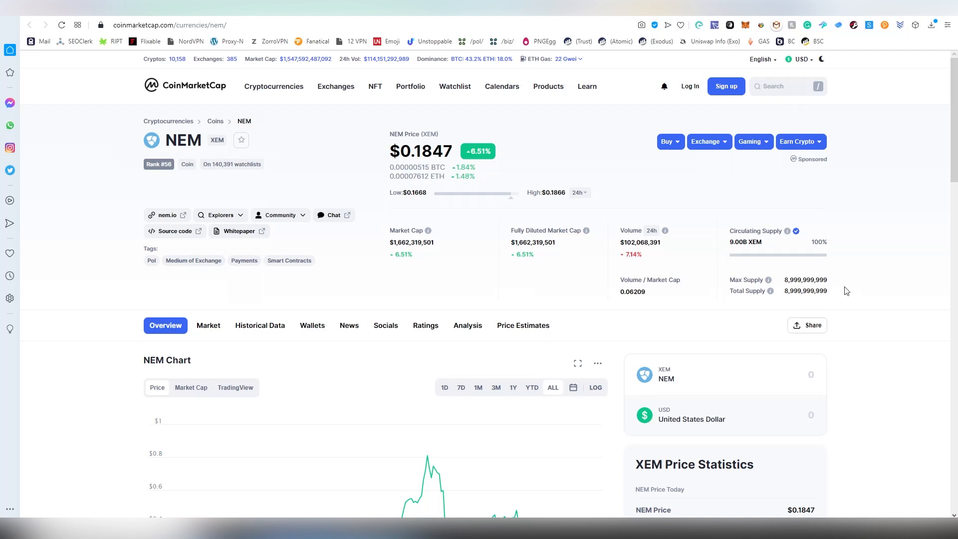
pyautogui.moveTo(784, 301)
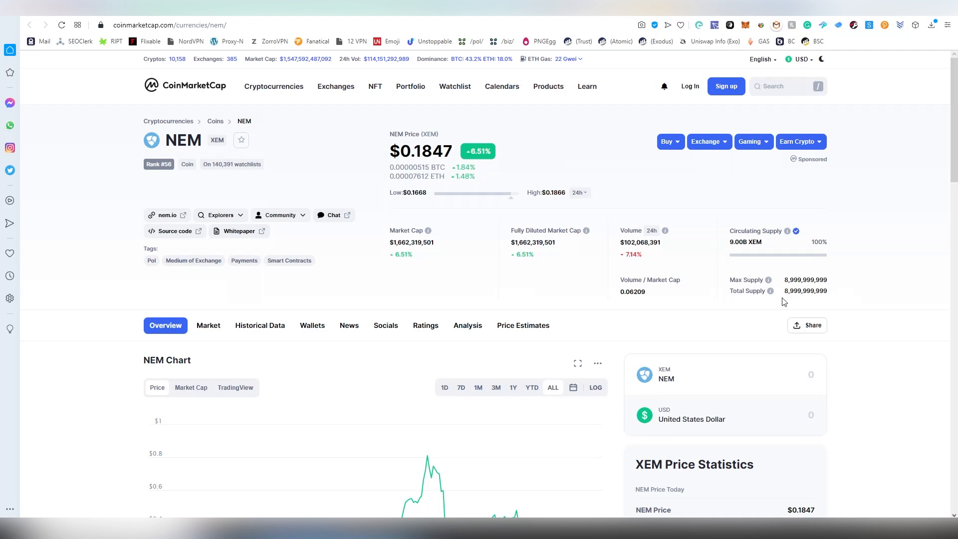
pyautogui.moveTo(788, 231)
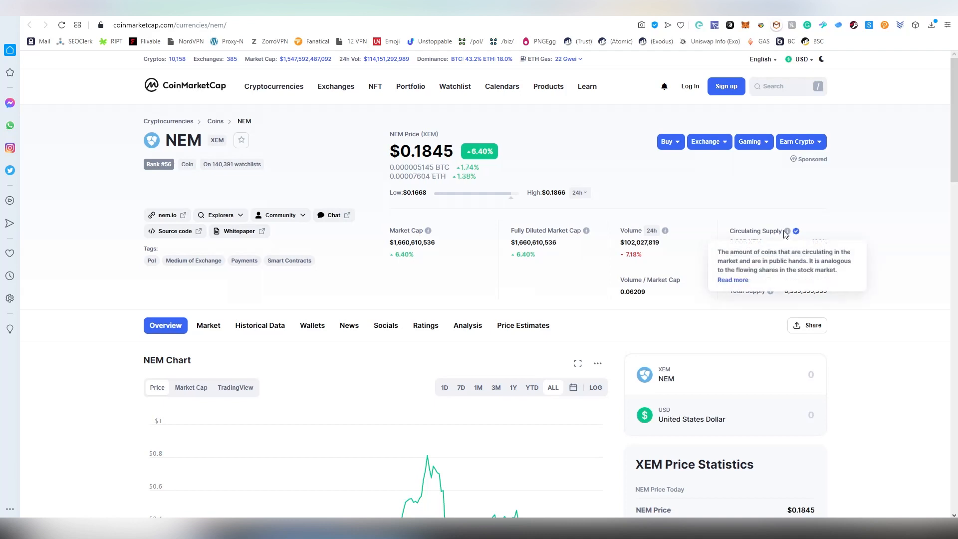
# - Switch the NEM price chart to the ALL range to show history back to 2015
pyautogui.scroll(-3)
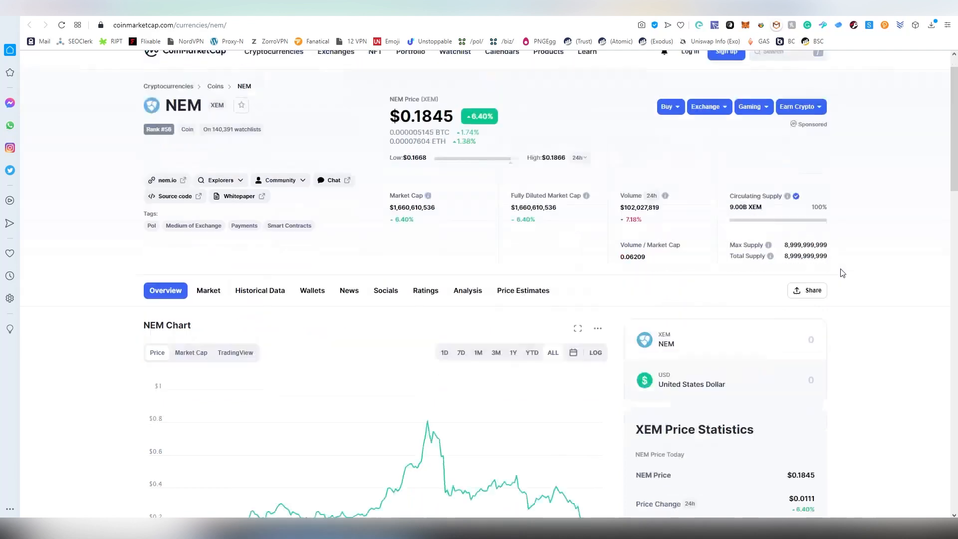
pyautogui.scroll(-3)
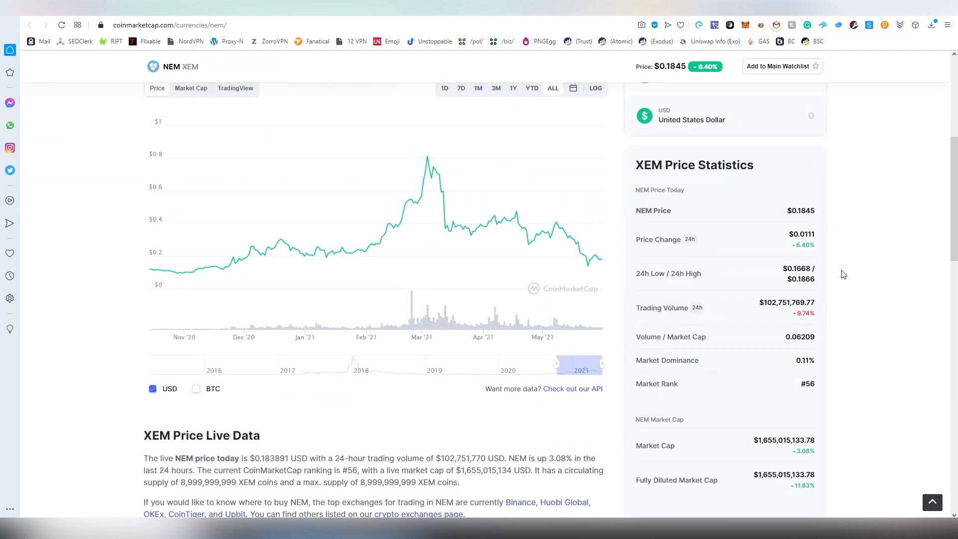
pyautogui.moveTo(775, 313)
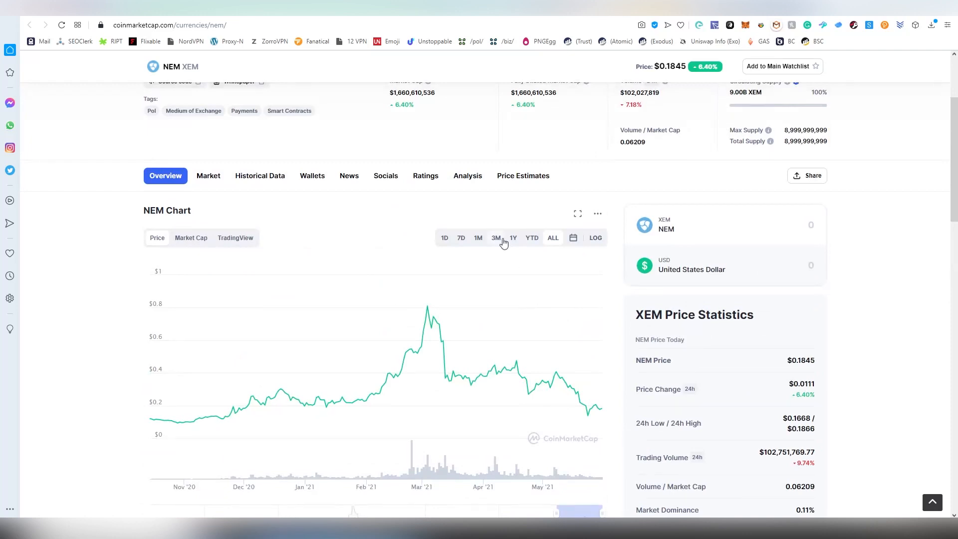
pyautogui.click(496, 238)
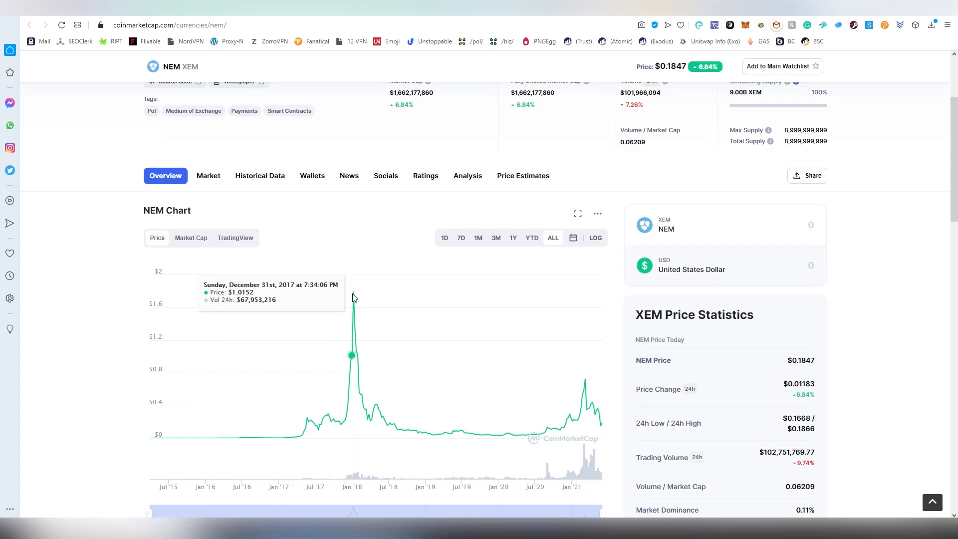
pyautogui.moveTo(658, 252)
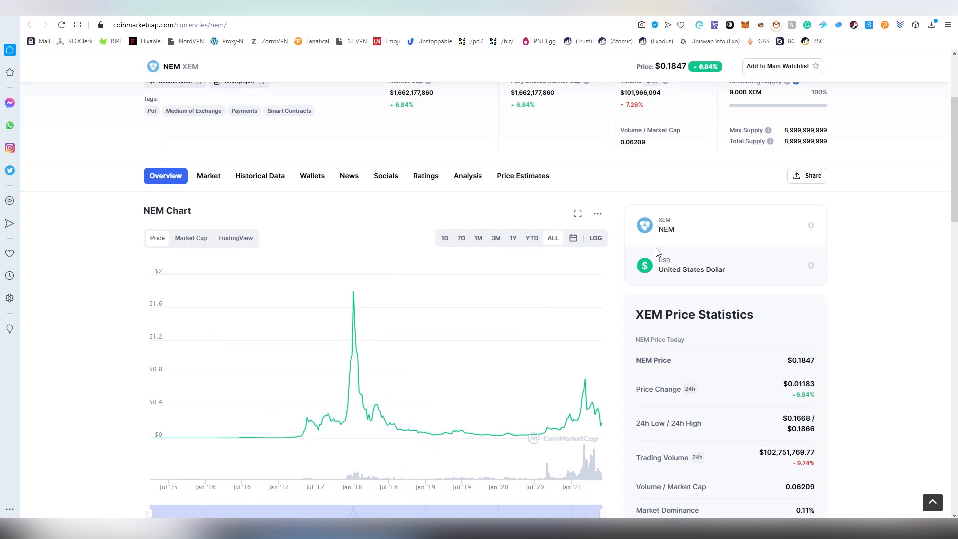
pyautogui.moveTo(693, 269)
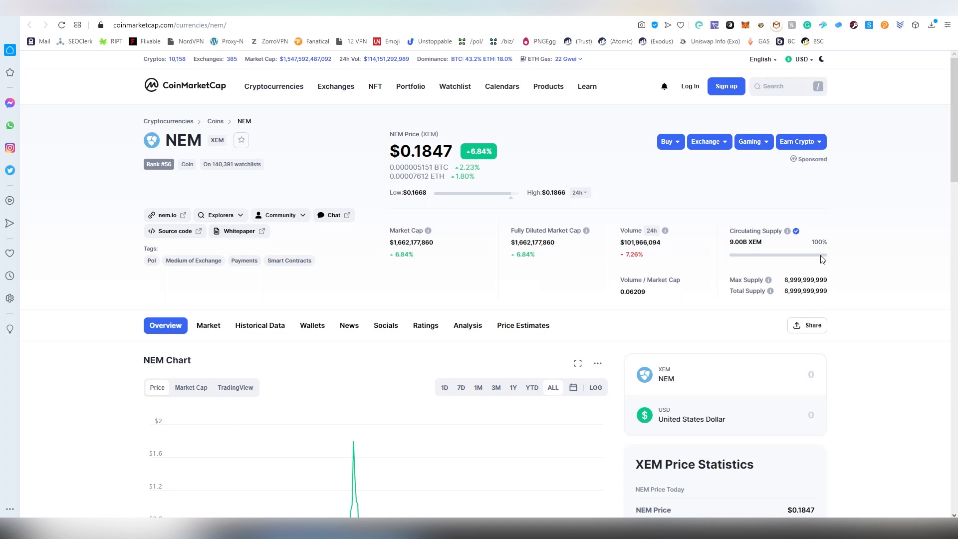
pyautogui.moveTo(795, 193)
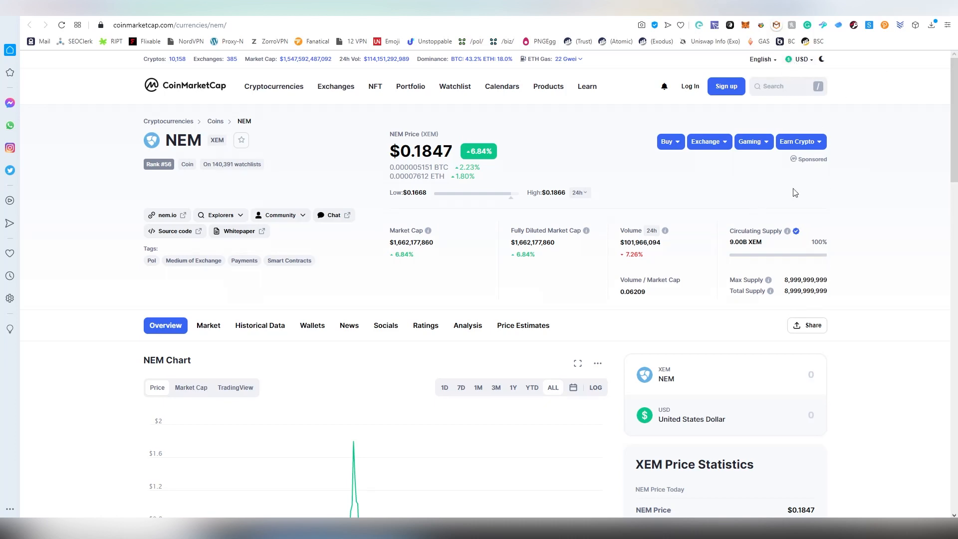
pyautogui.moveTo(887, 134)
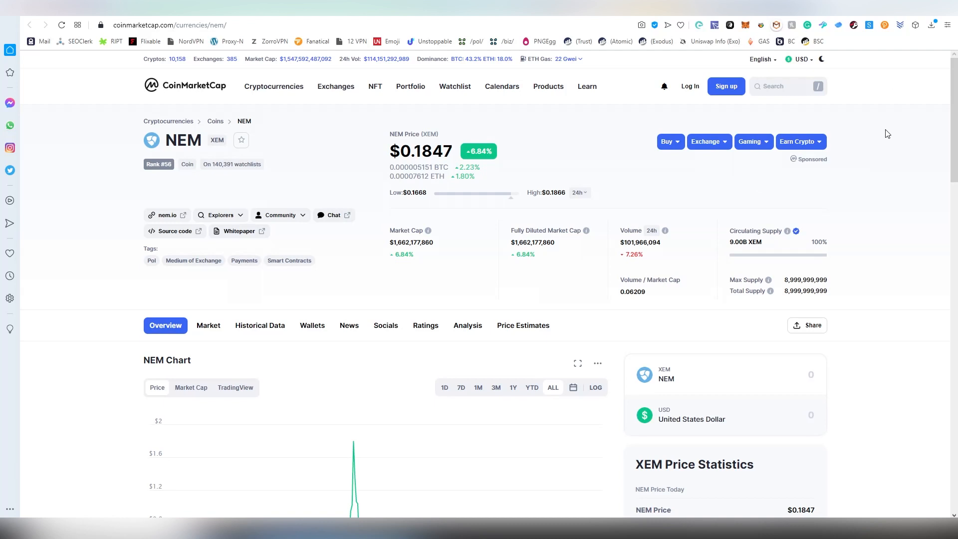
pyautogui.moveTo(888, 120)
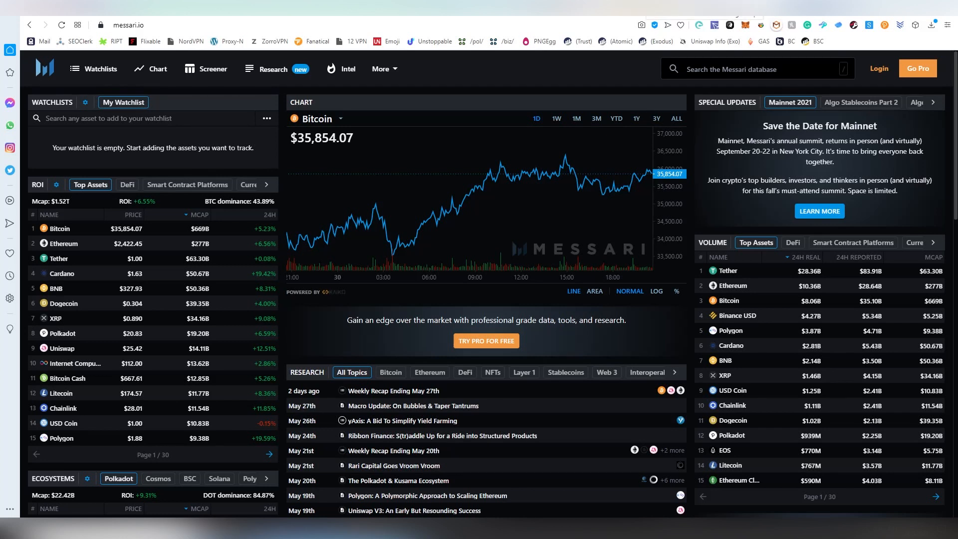
pyautogui.moveTo(661, 265)
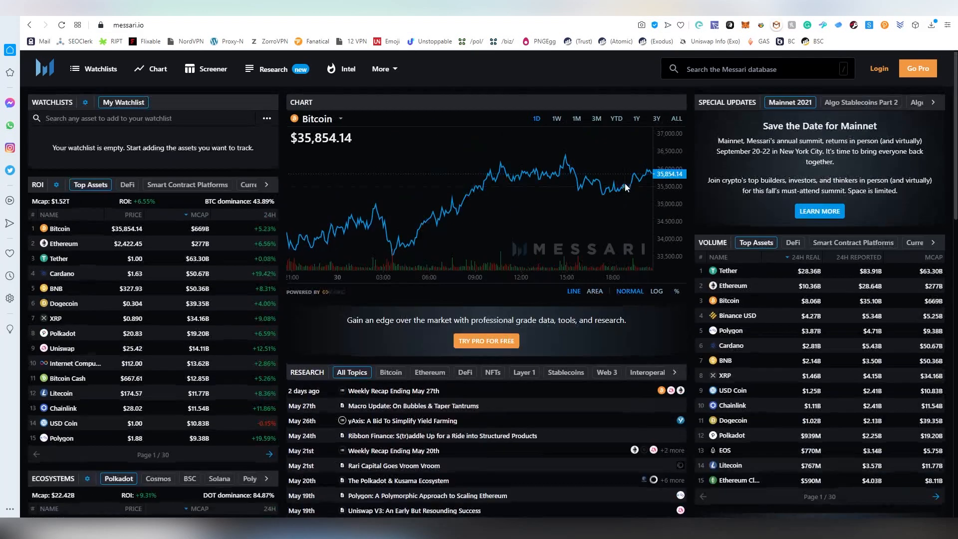
pyautogui.moveTo(546, 190)
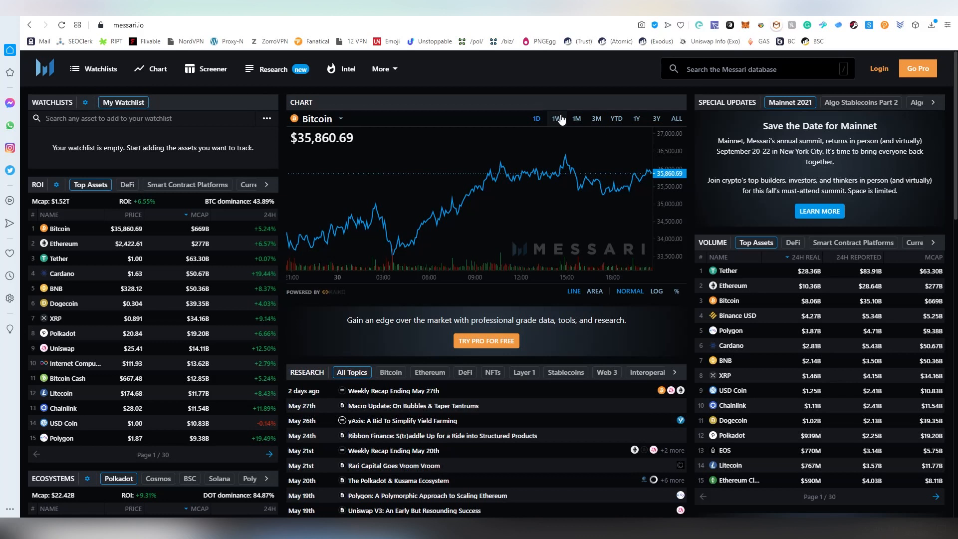
# - Switch Messari's Bitcoin price chart to the 1W range, showing about $35,860
pyautogui.click(555, 118)
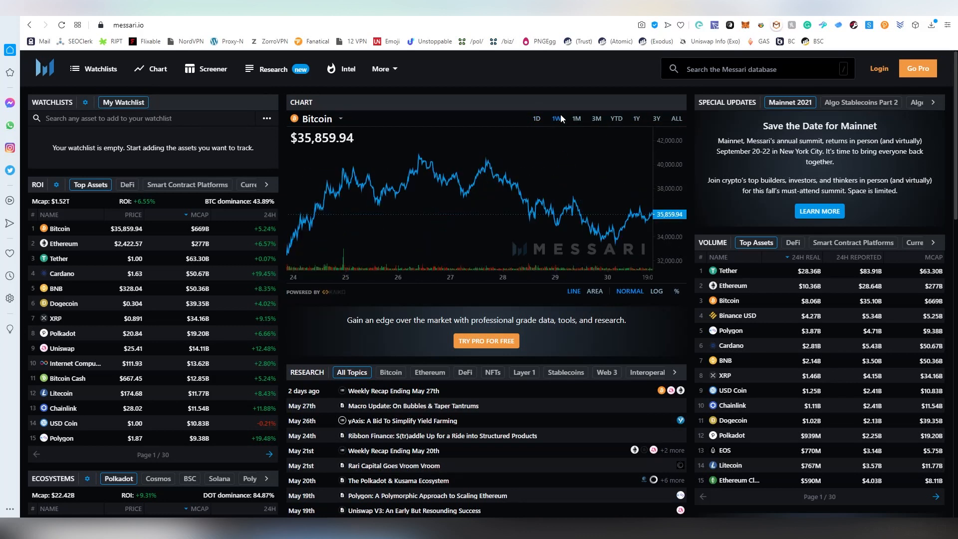